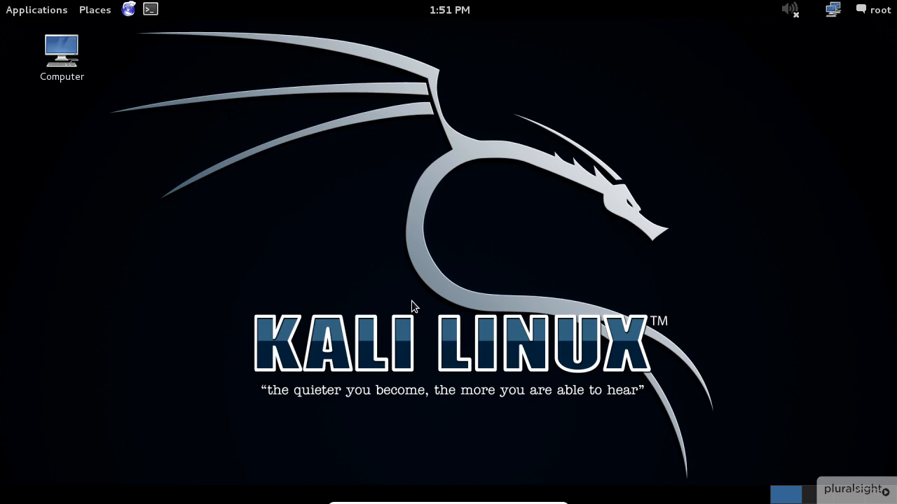
{"action": "mouse_move", "coordinate": [36, 13]}
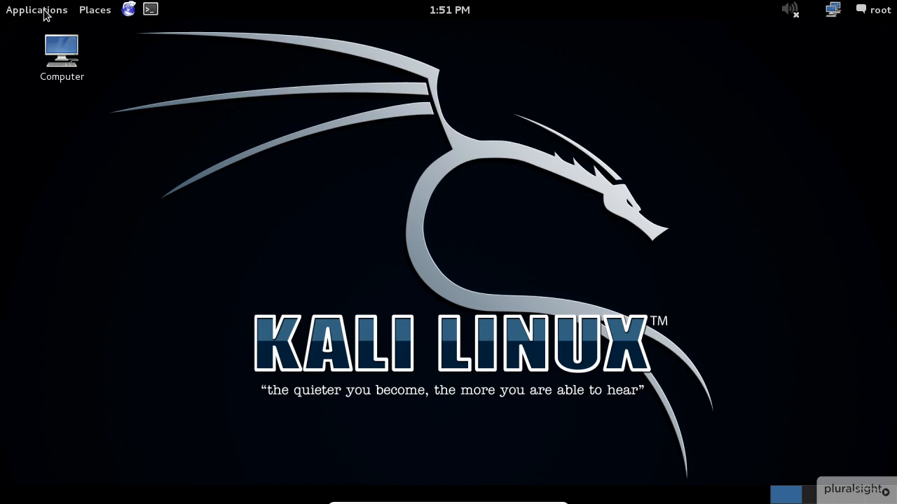
Launch the OpenVAS initial setup from the Kali Vulnerability Analysis applications menu.
{"action": "left_click", "coordinate": [37, 10]}
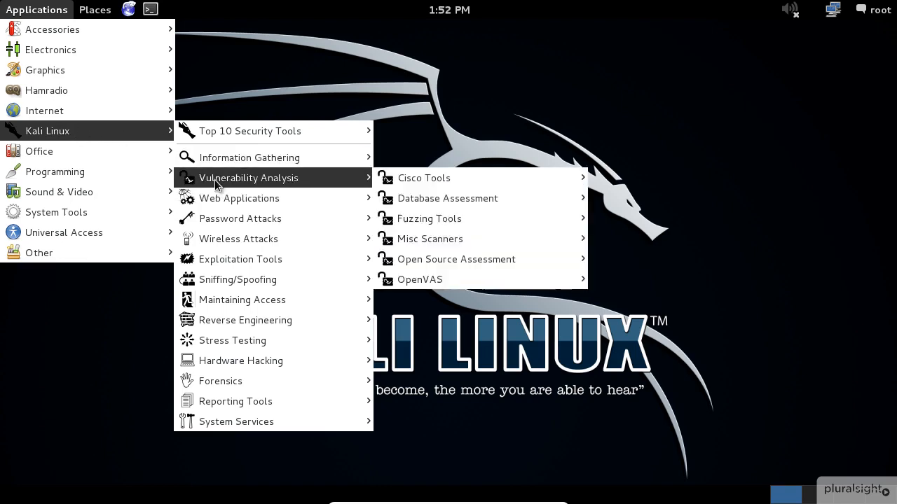
{"action": "mouse_move", "coordinate": [272, 188]}
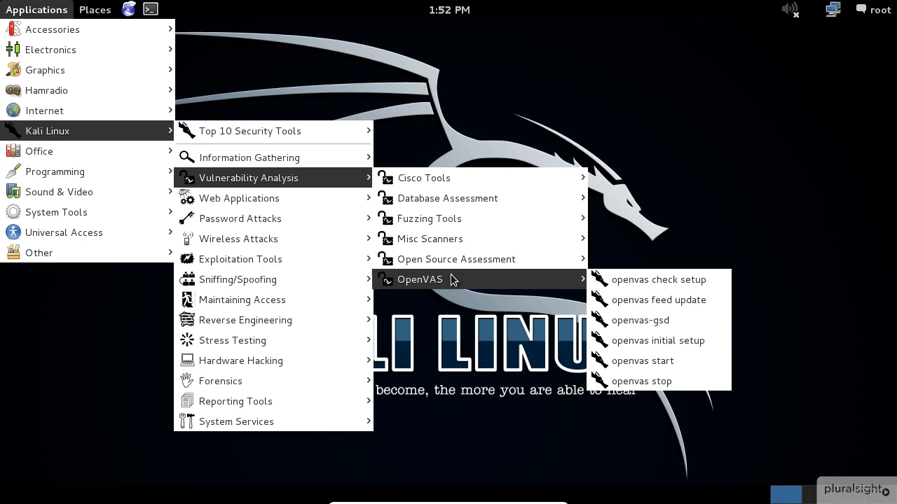
{"action": "mouse_move", "coordinate": [633, 348]}
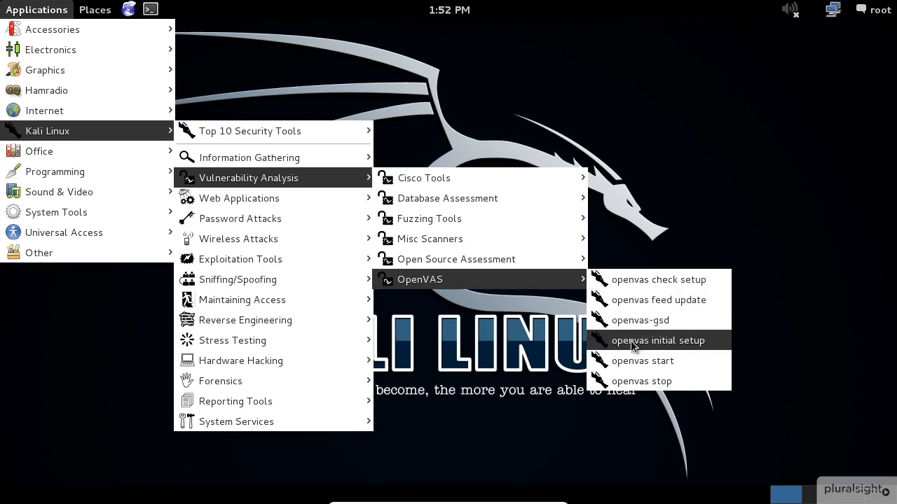
{"action": "left_click", "coordinate": [659, 341]}
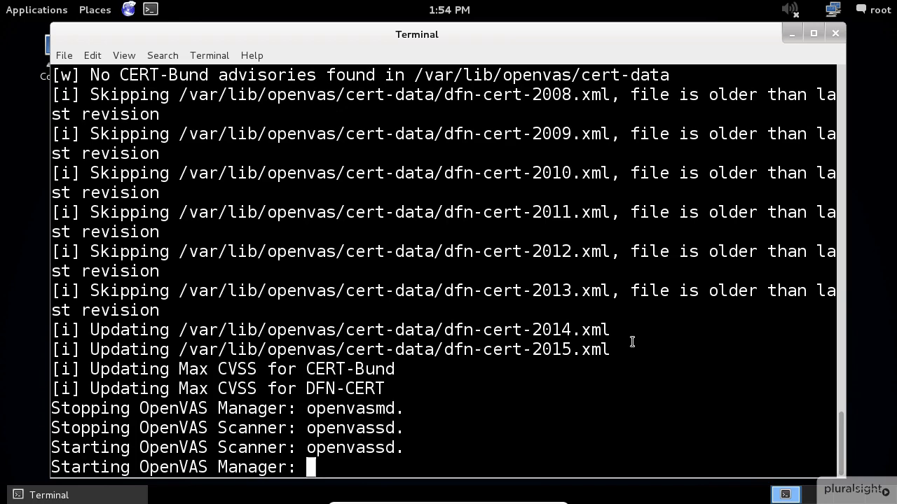
Let the setup script restart the OpenVAS services and dismiss the terminal.
{"action": "scroll", "scroll_direction": "down", "scroll_amount": 3}
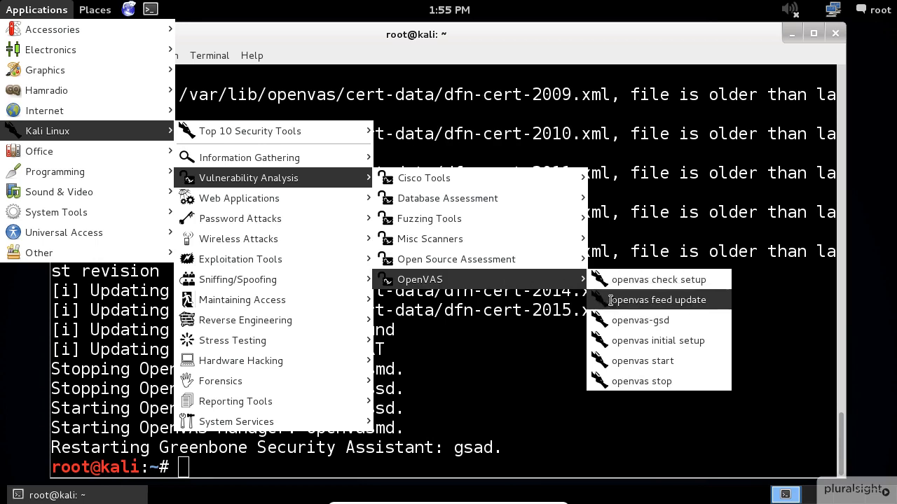
{"action": "left_click", "coordinate": [656, 300]}
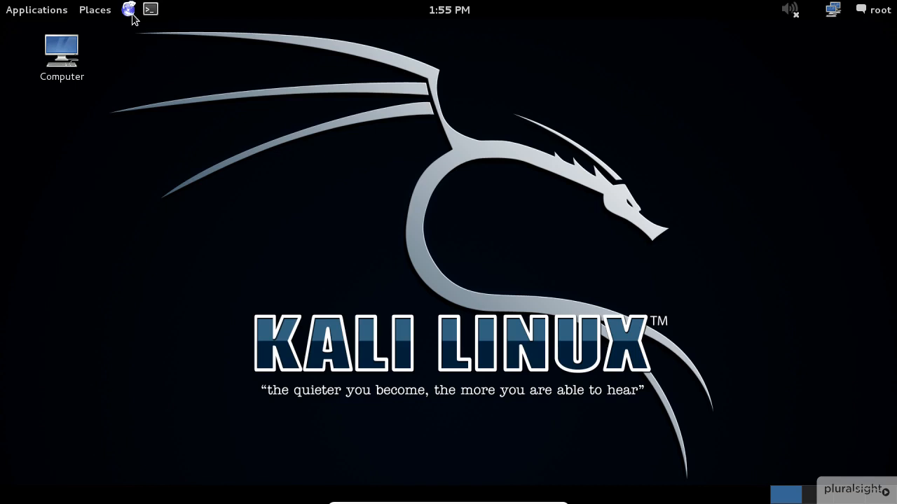
Launch Iceweasel and permanently confirm a security exception for 127.0.0.1:9392.
{"action": "left_click", "coordinate": [129, 8]}
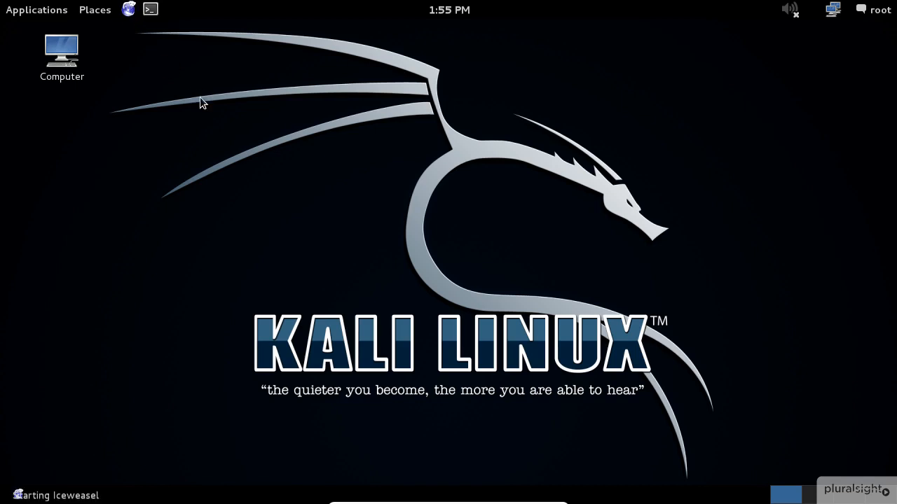
{"action": "left_click", "coordinate": [150, 9]}
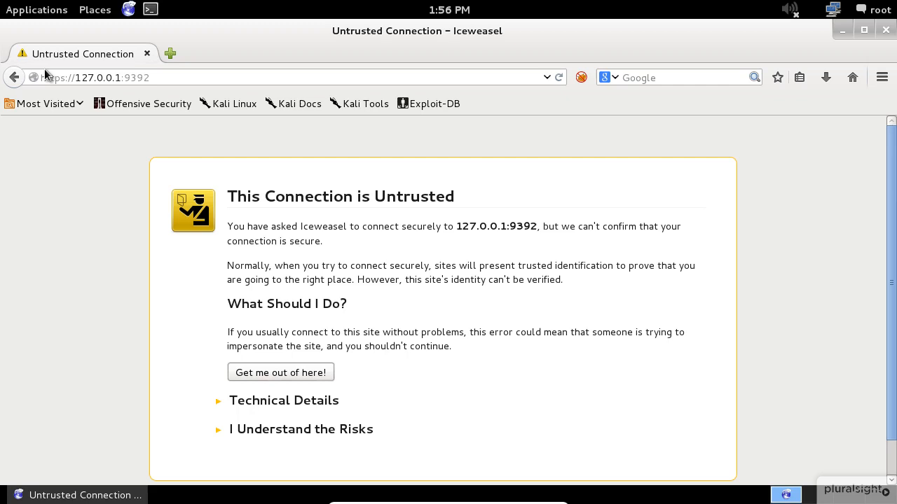
{"action": "mouse_move", "coordinate": [227, 429]}
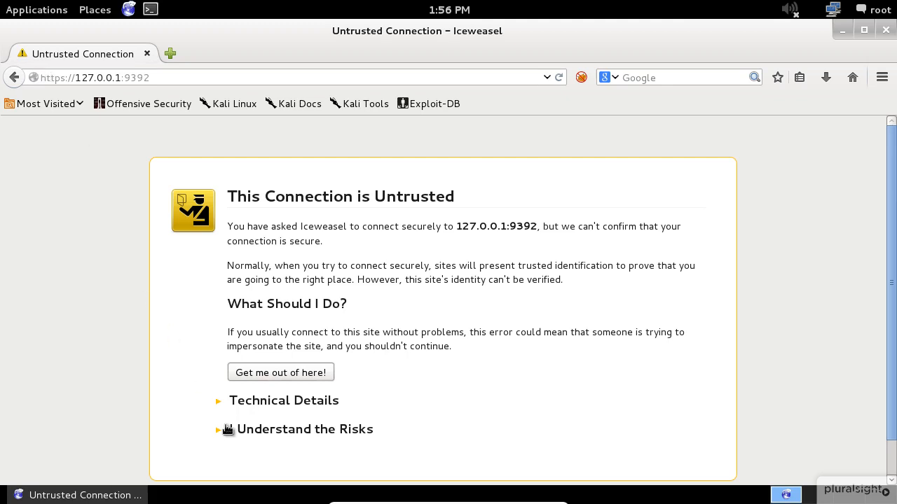
{"action": "left_click", "coordinate": [305, 429]}
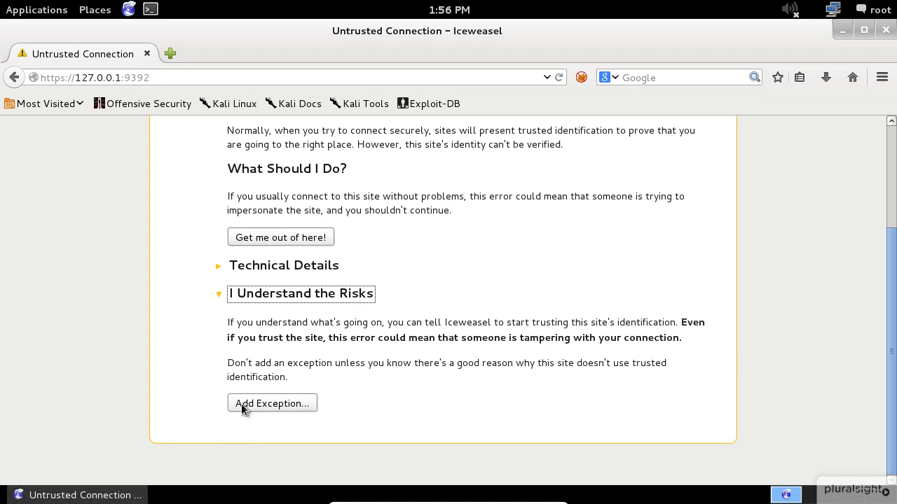
{"action": "left_click", "coordinate": [272, 403]}
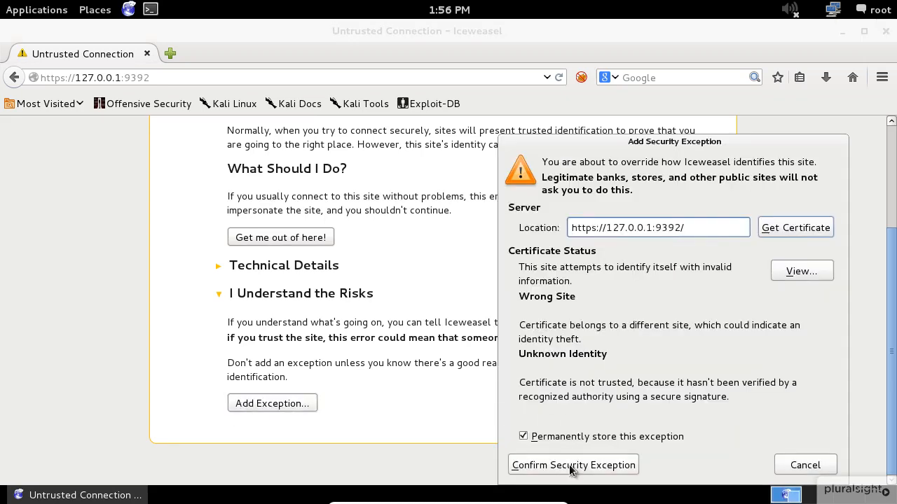
{"action": "left_click", "coordinate": [572, 465]}
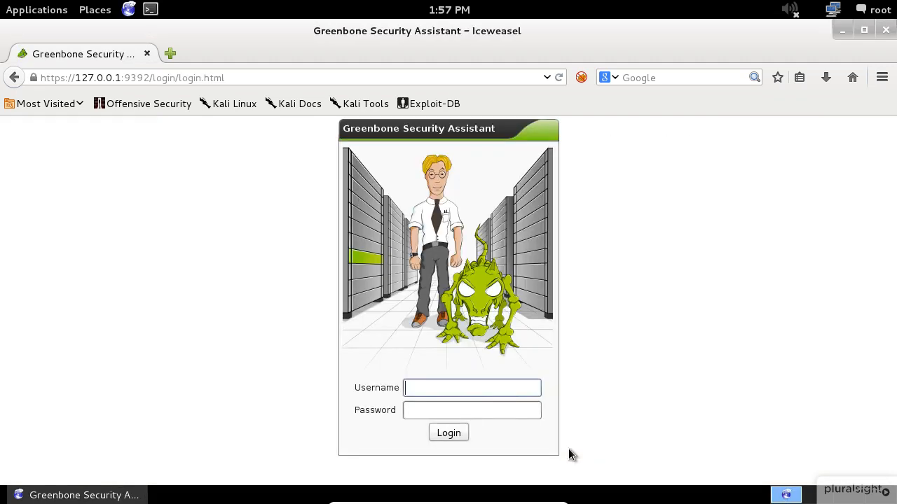
{"action": "mouse_move", "coordinate": [563, 451]}
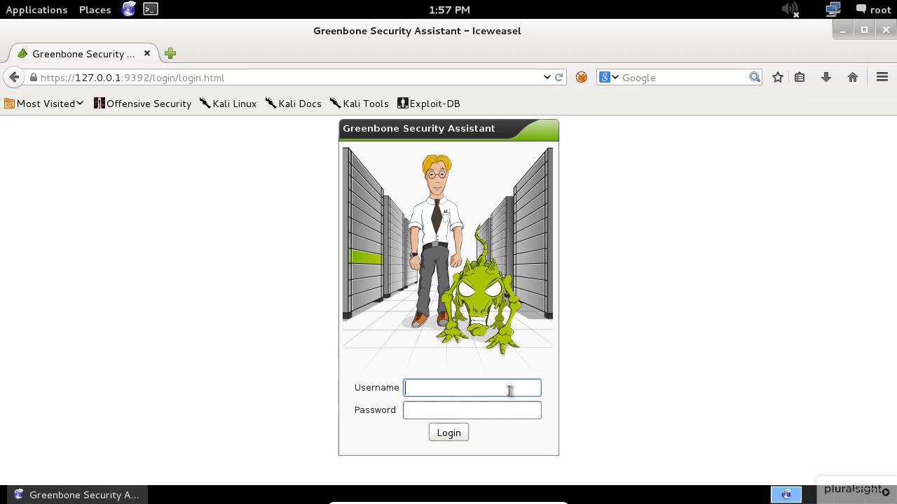
Enter username admin and copy the generated password from the openvas file in a terminal.
{"action": "type", "text": "admin"}
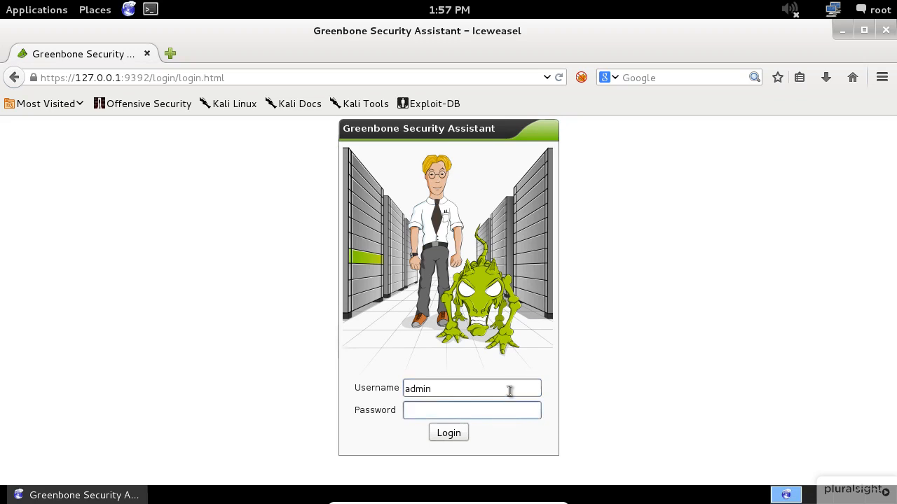
{"action": "left_click", "coordinate": [471, 409]}
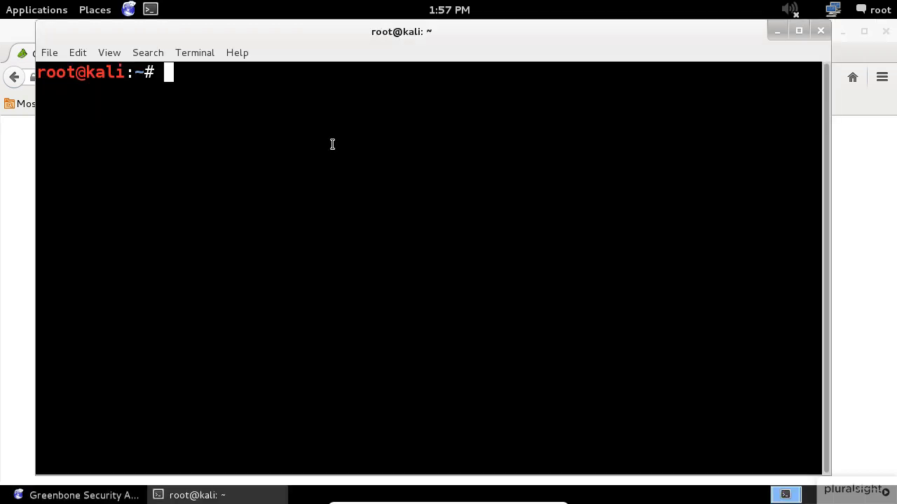
{"action": "type", "text": "cat ope"}
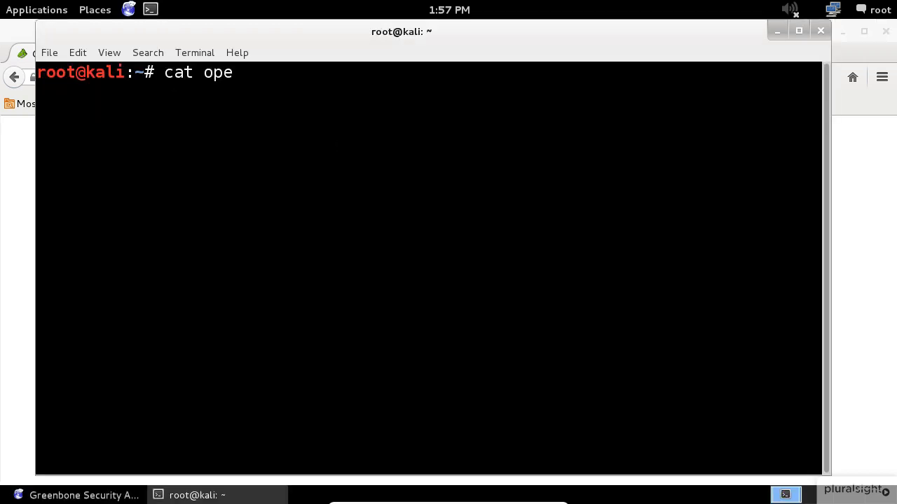
{"action": "key", "text": "Return"}
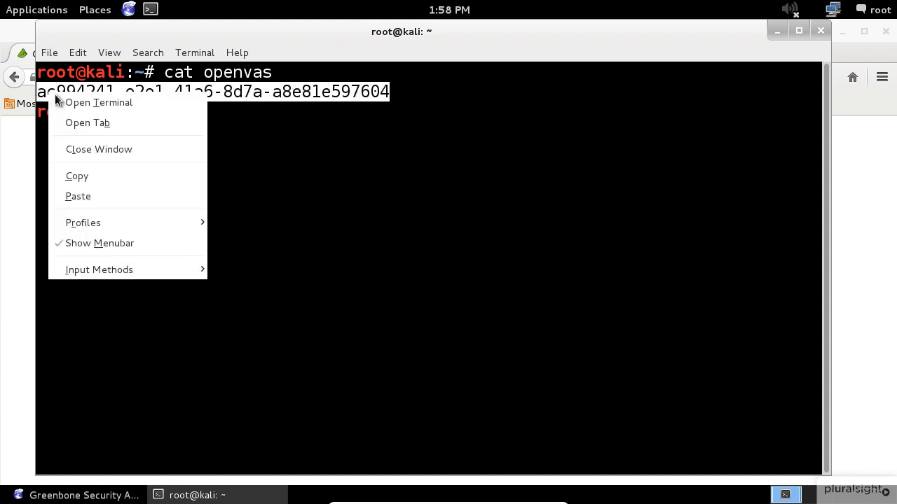
{"action": "left_click", "coordinate": [84, 496]}
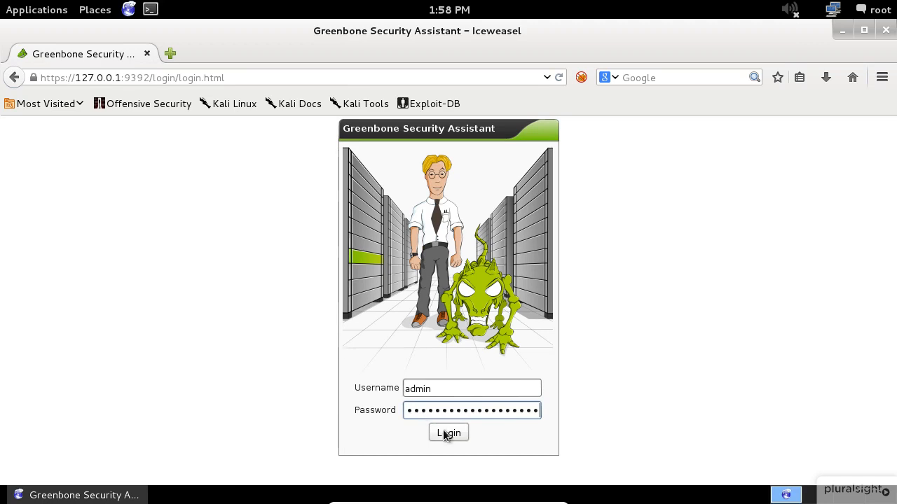
Log in to reach the Tasks dashboard and bring up the Configuration menu.
{"action": "left_click", "coordinate": [449, 431]}
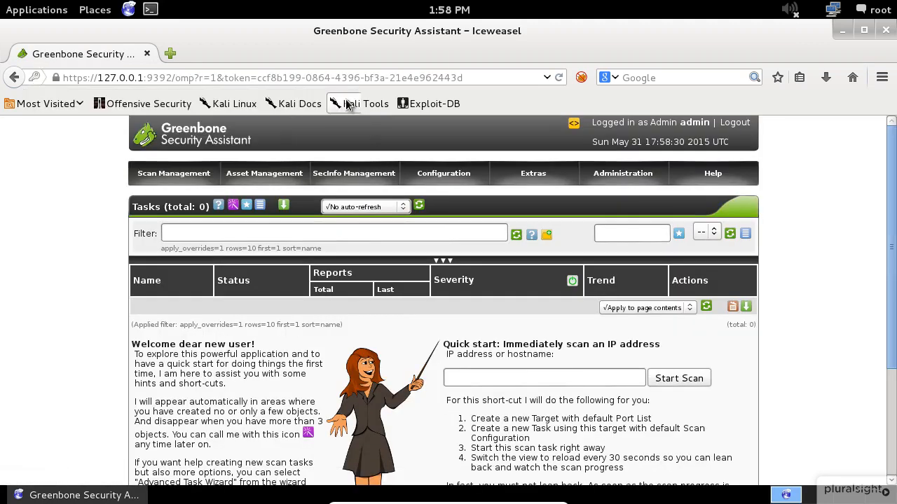
{"action": "scroll", "scroll_direction": "down", "scroll_amount": 3}
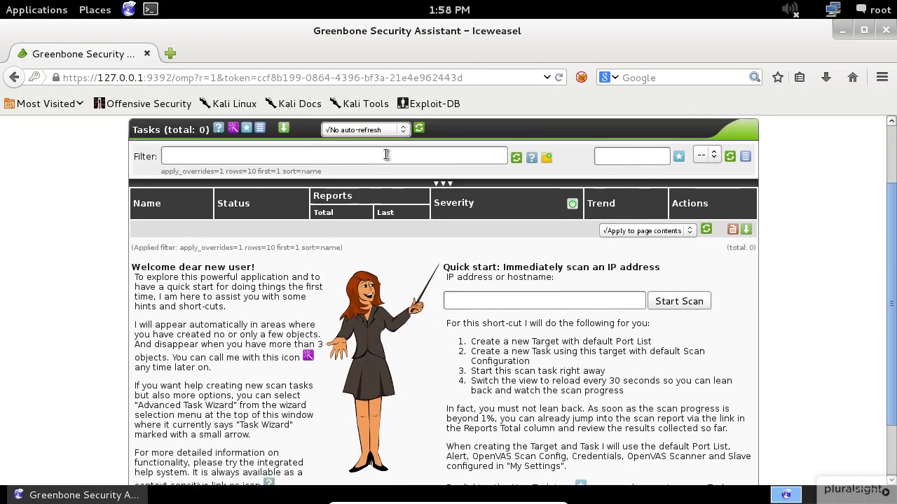
{"action": "scroll", "scroll_direction": "down", "scroll_amount": 3}
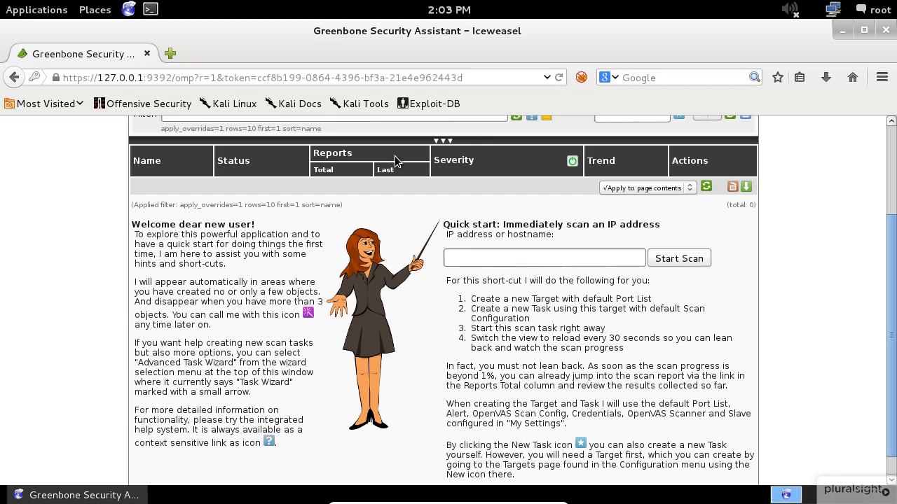
{"action": "left_click", "coordinate": [442, 173]}
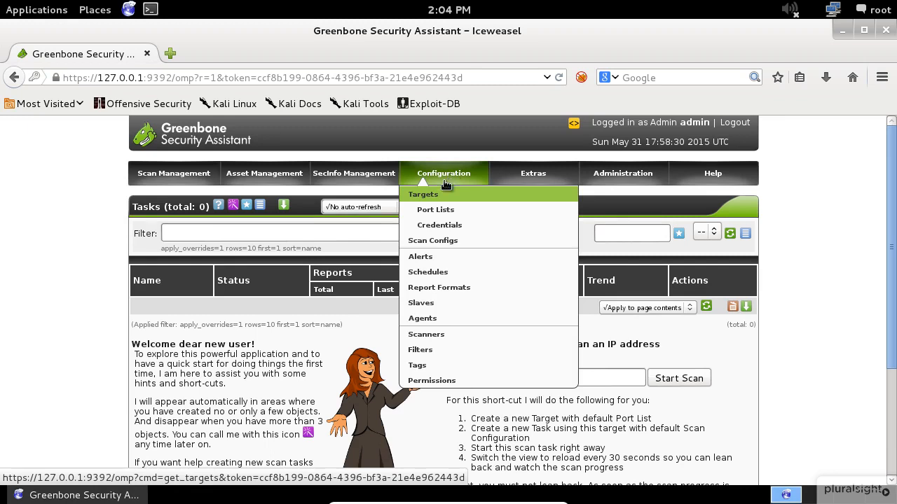
Begin a new target named Metasploitable with comment Demo.
{"action": "left_click", "coordinate": [423, 193]}
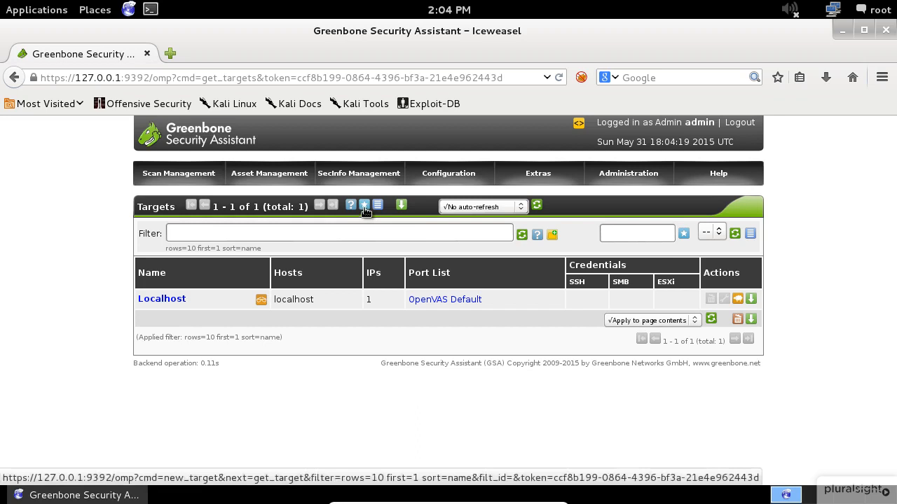
{"action": "mouse_move", "coordinate": [364, 205]}
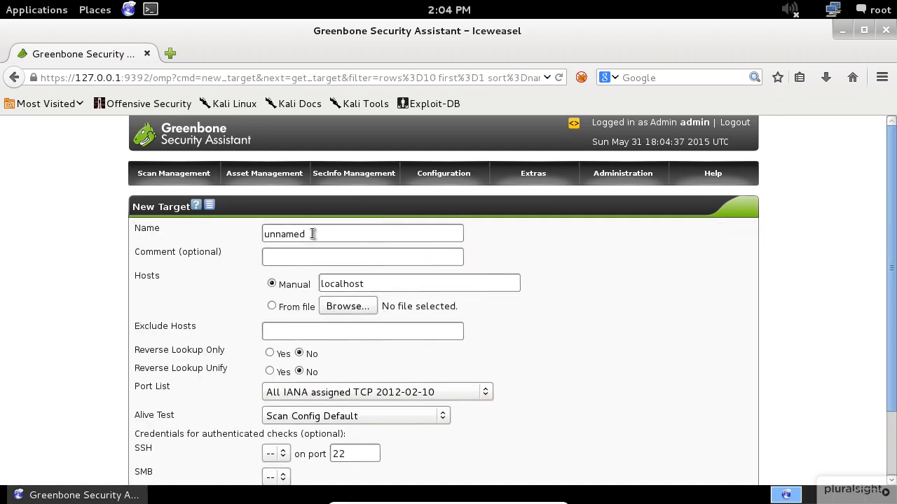
{"action": "triple_click", "coordinate": [362, 232]}
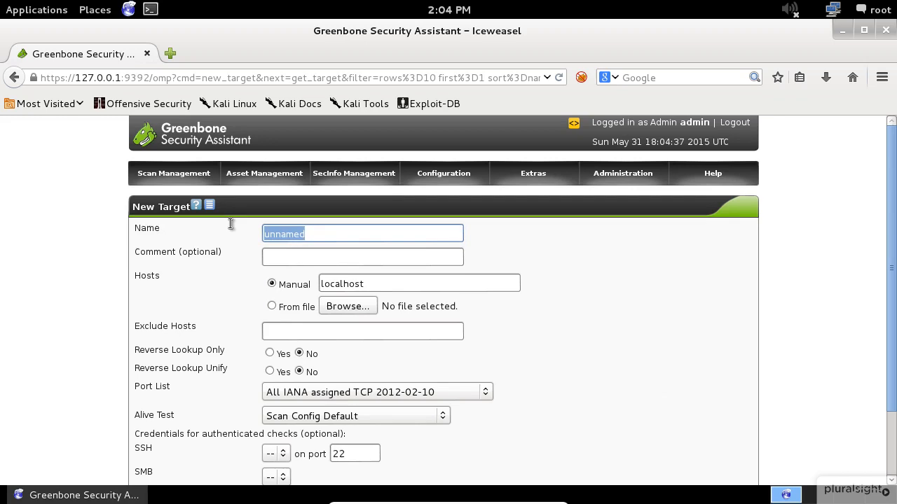
{"action": "type", "text": "met"}
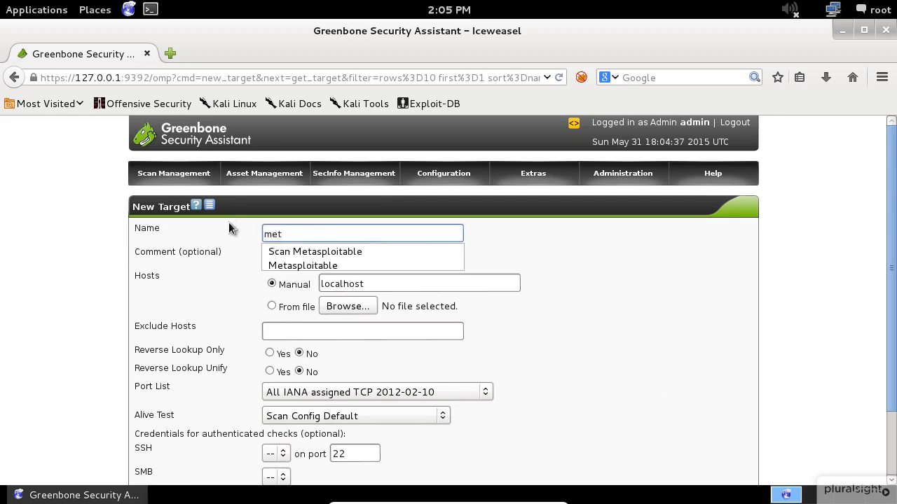
{"action": "left_click", "coordinate": [316, 266]}
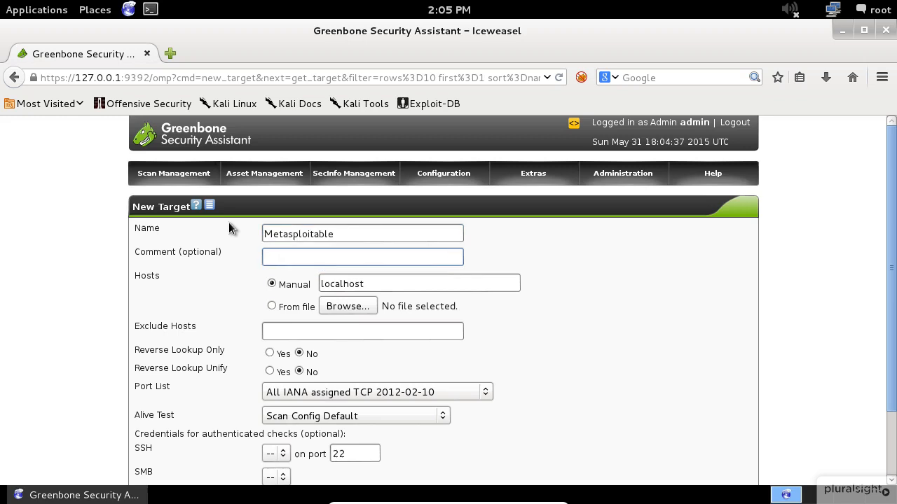
{"action": "type", "text": "Demo"}
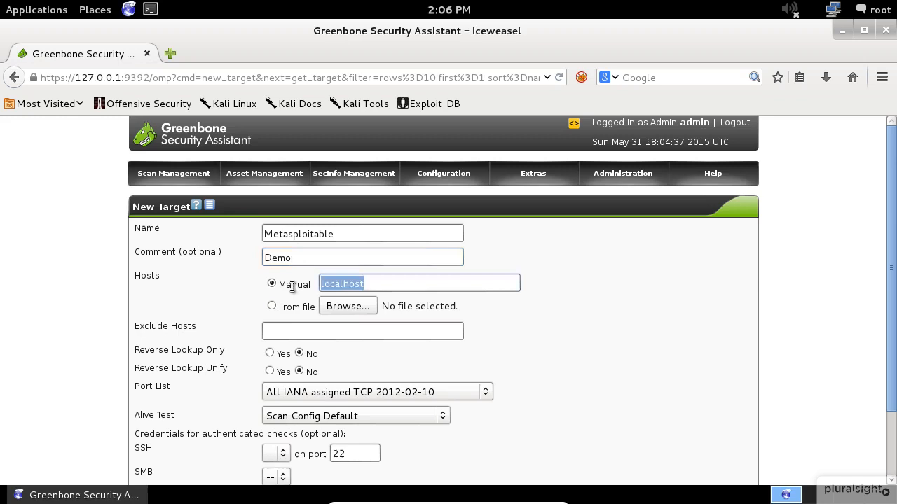
Set the target's manual host address to 192.168.0.105.
{"action": "type", "text": "19"}
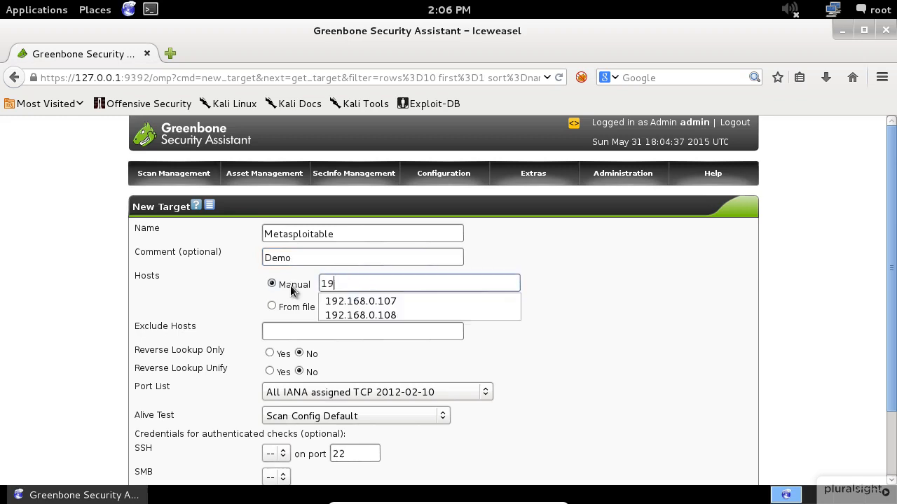
{"action": "type", "text": "2.16"}
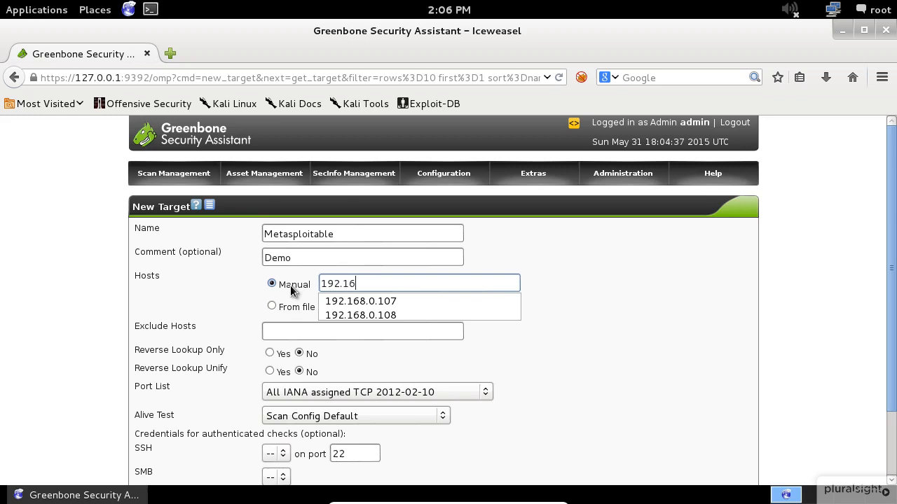
{"action": "type", "text": "8.0.10"}
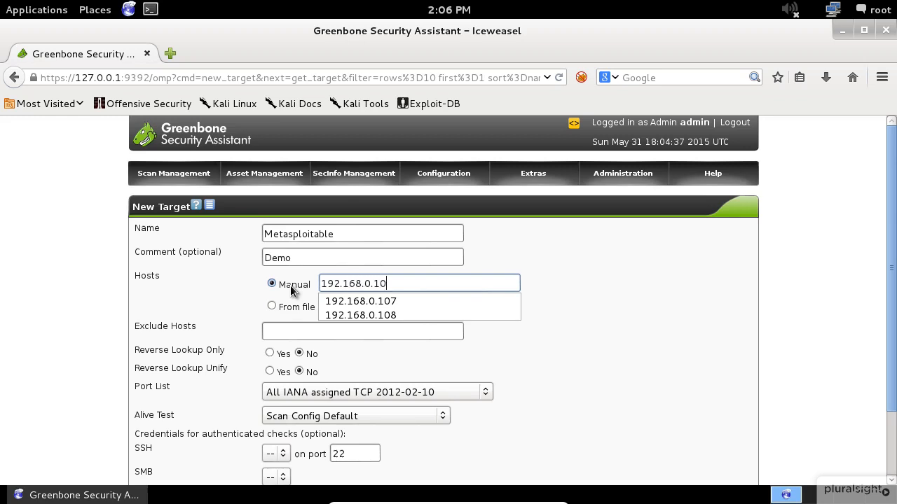
{"action": "type", "text": "5"}
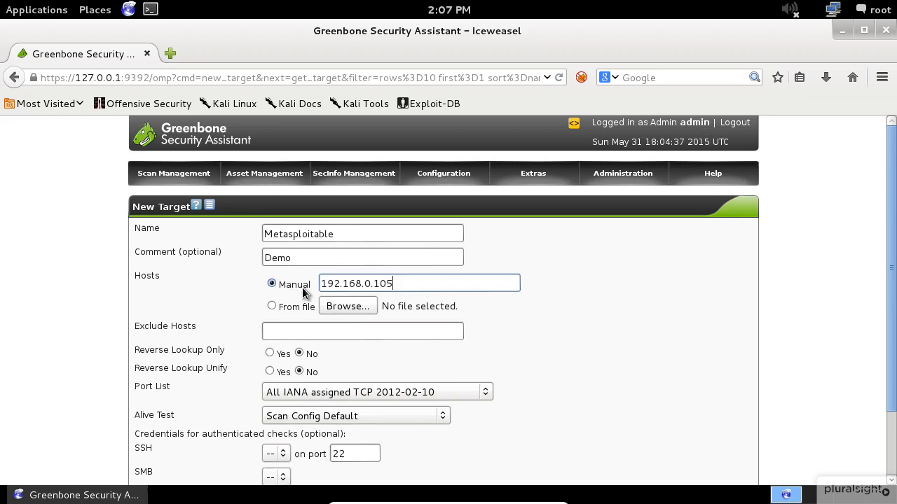
{"action": "left_click", "coordinate": [361, 330]}
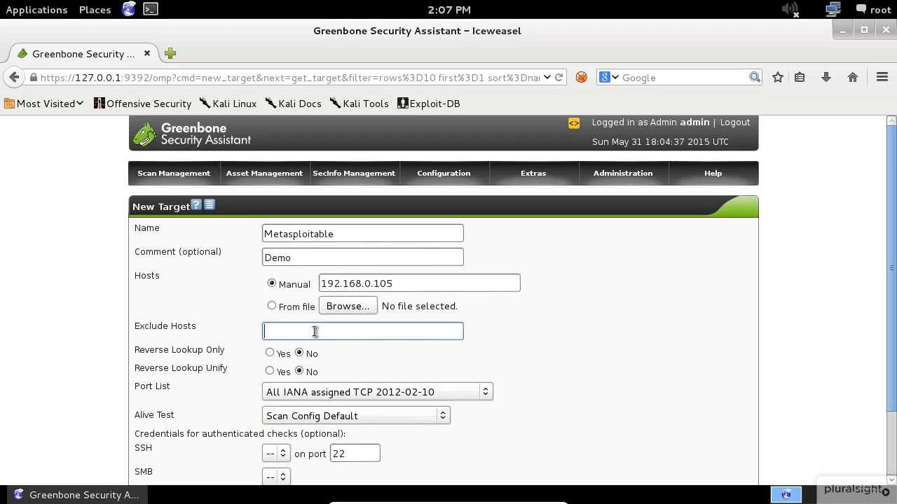
{"action": "scroll", "scroll_direction": "down", "scroll_amount": 3}
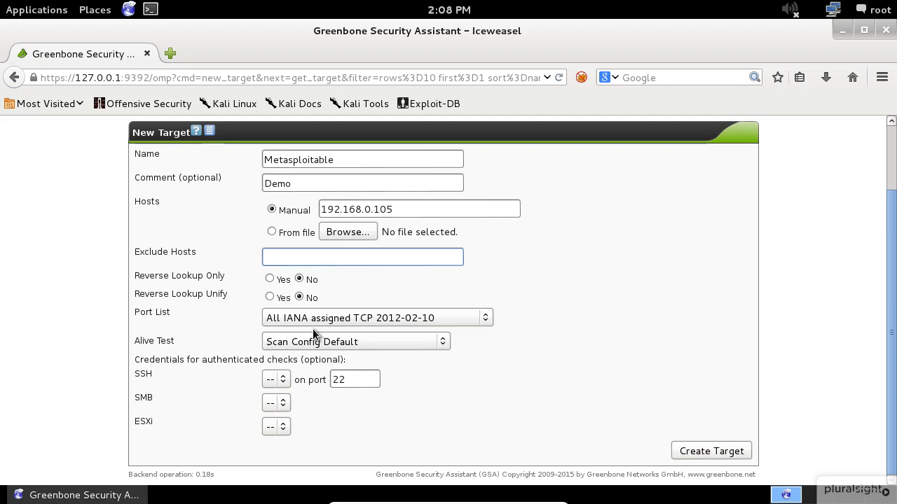
{"action": "mouse_move", "coordinate": [174, 378]}
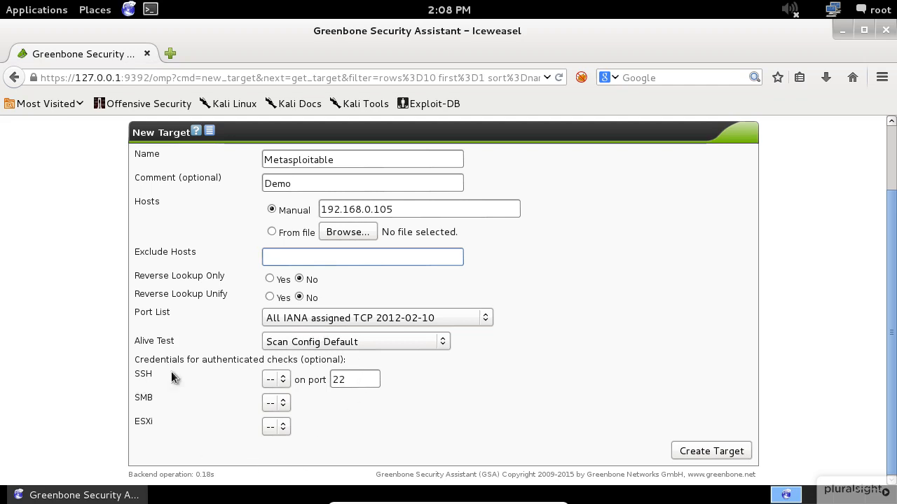
{"action": "mouse_move", "coordinate": [415, 387]}
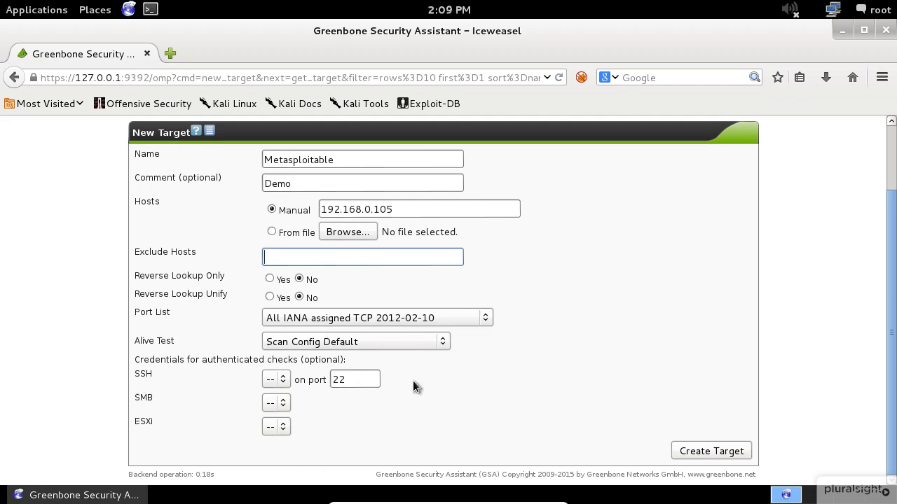
{"action": "mouse_move", "coordinate": [708, 445]}
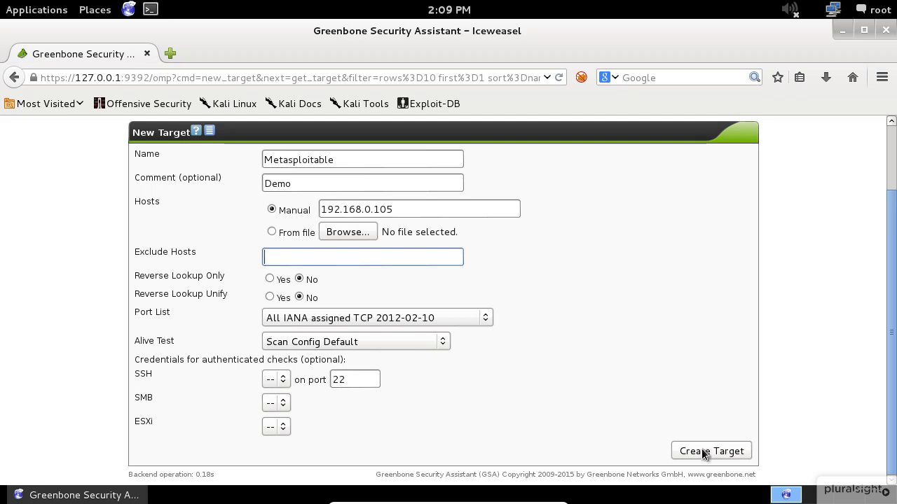
Create the Metasploitable target and review its details page.
{"action": "left_click", "coordinate": [711, 452]}
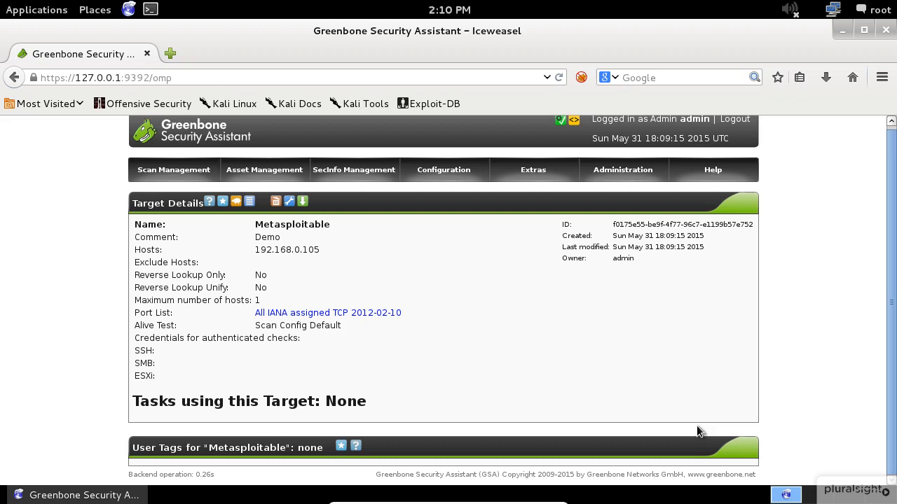
{"action": "mouse_move", "coordinate": [520, 398]}
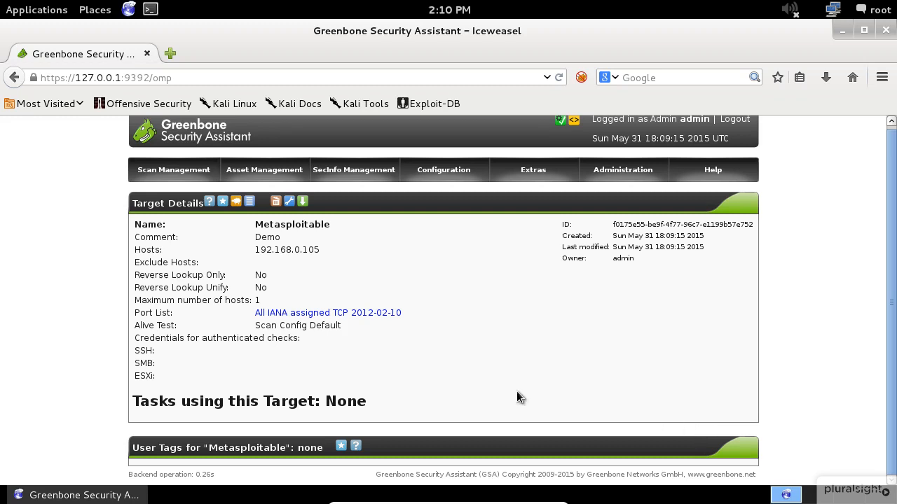
{"action": "left_click", "coordinate": [174, 169]}
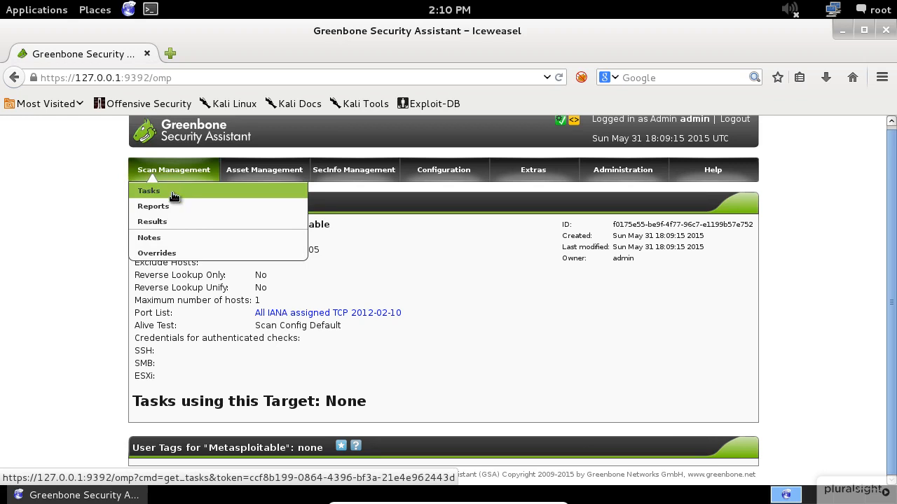
Begin a new task named Scan Metasploitable targeting Metasploitable.
{"action": "left_click", "coordinate": [149, 191]}
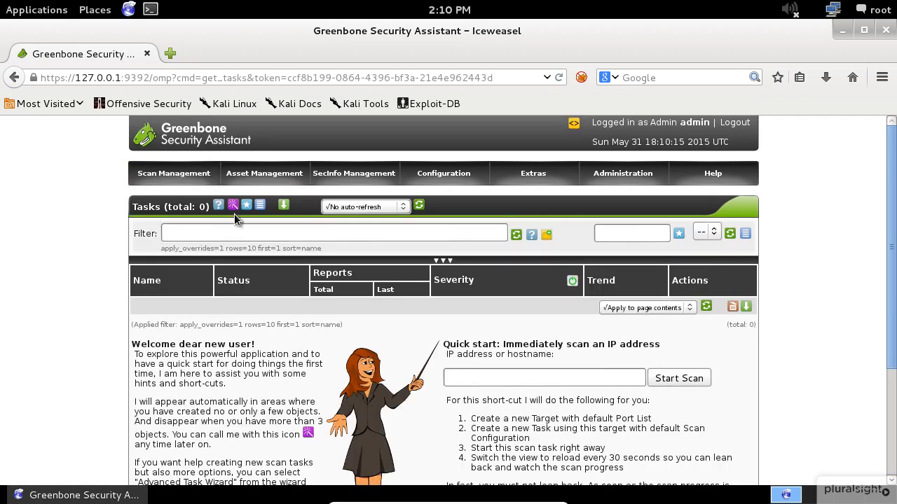
{"action": "mouse_move", "coordinate": [247, 205]}
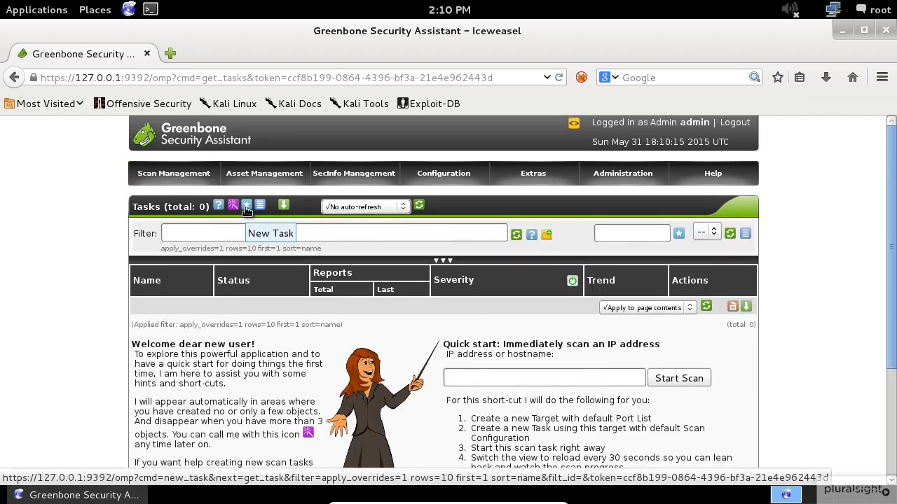
{"action": "left_click", "coordinate": [270, 233]}
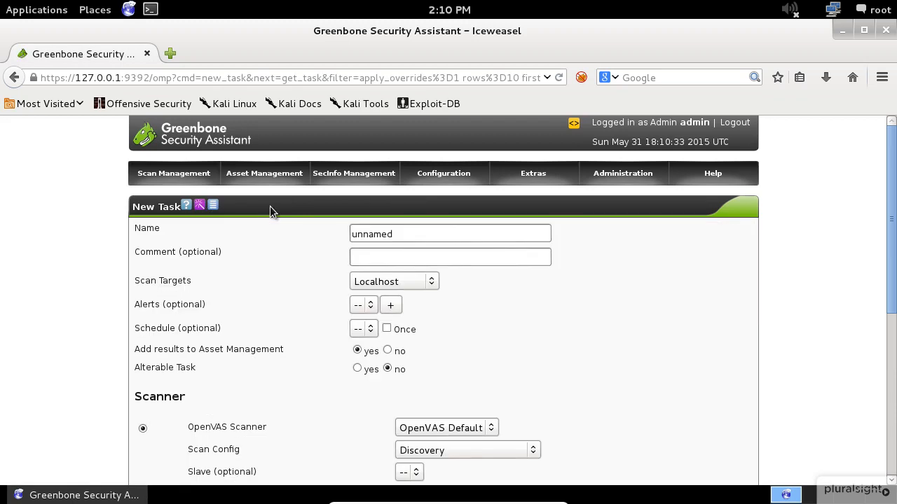
{"action": "type", "text": "Scan Metasploitable"}
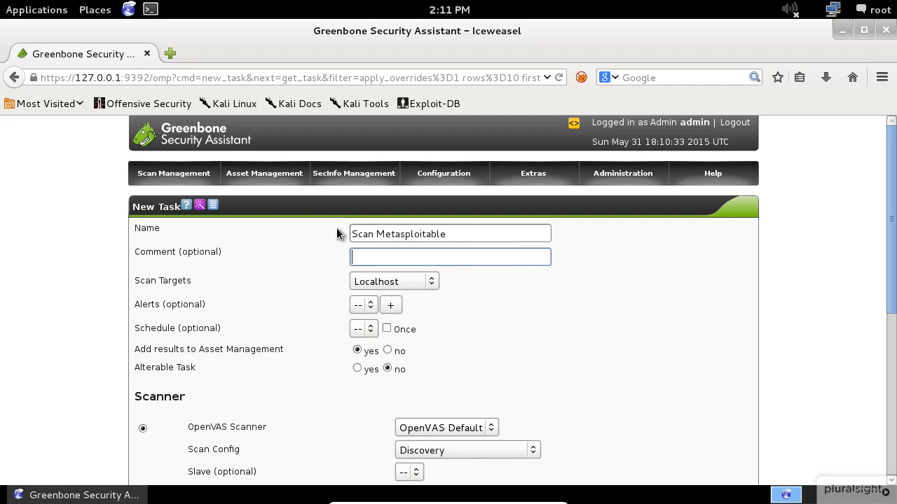
{"action": "mouse_move", "coordinate": [433, 281]}
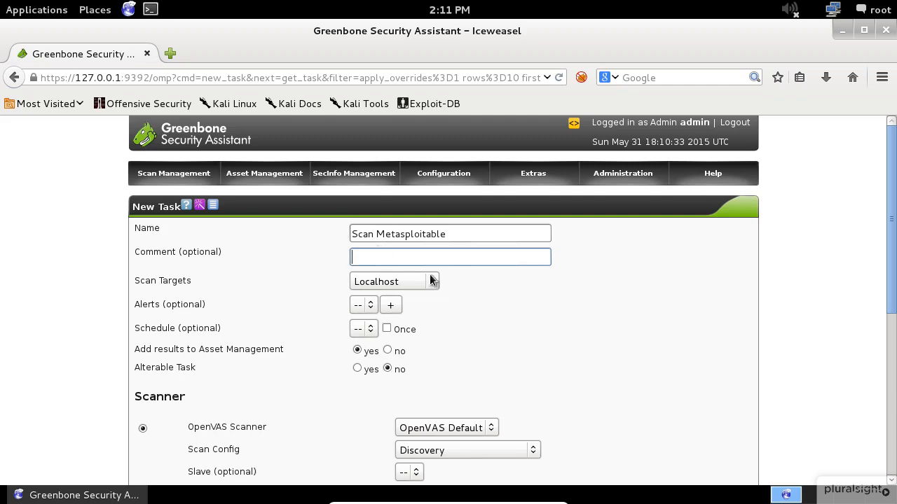
{"action": "left_click", "coordinate": [433, 280]}
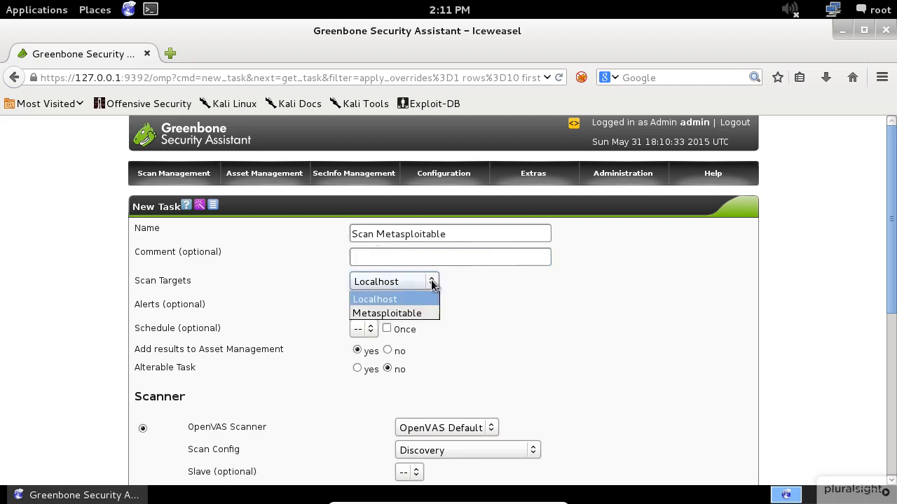
{"action": "left_click", "coordinate": [387, 313]}
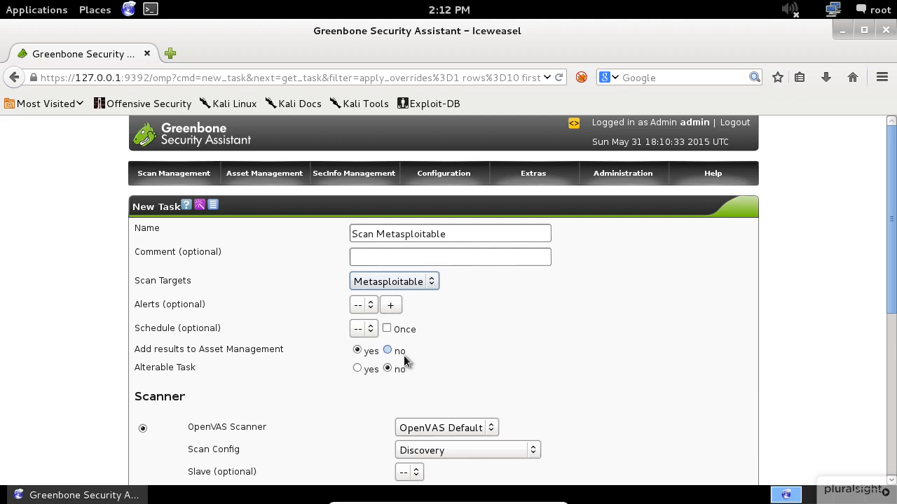
{"action": "mouse_move", "coordinate": [417, 385]}
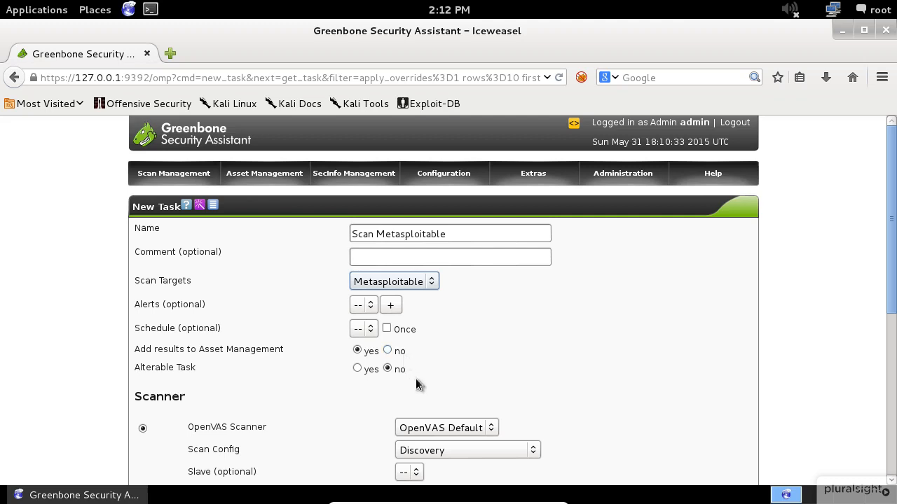
{"action": "scroll", "scroll_direction": "down", "scroll_amount": 3}
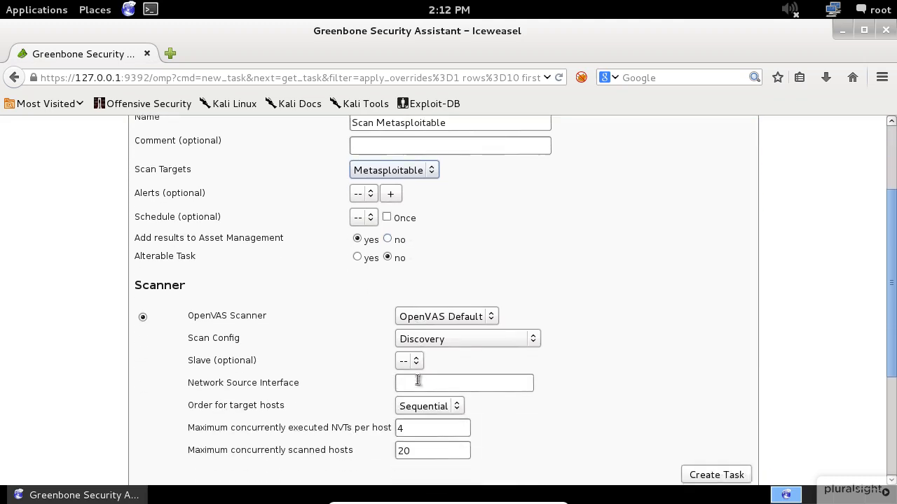
Choose scan config Full and very deep ultimate and create the task.
{"action": "scroll", "scroll_direction": "down", "scroll_amount": 3}
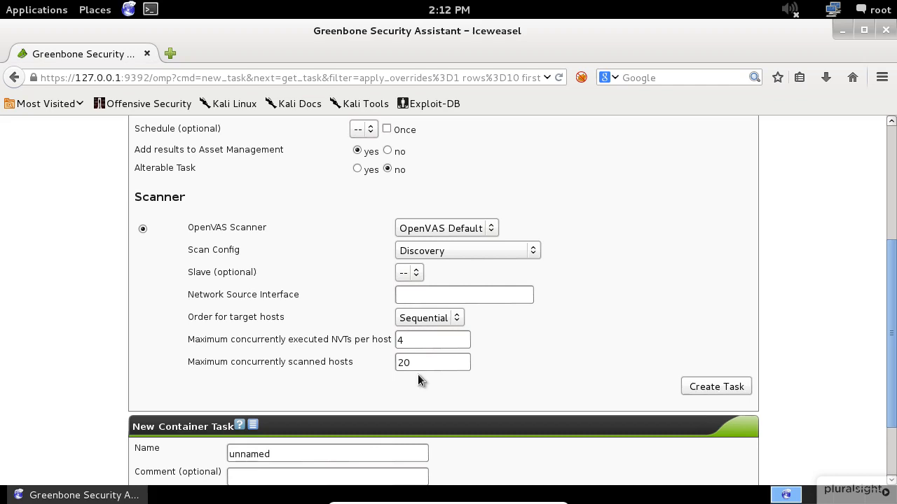
{"action": "mouse_move", "coordinate": [524, 287]}
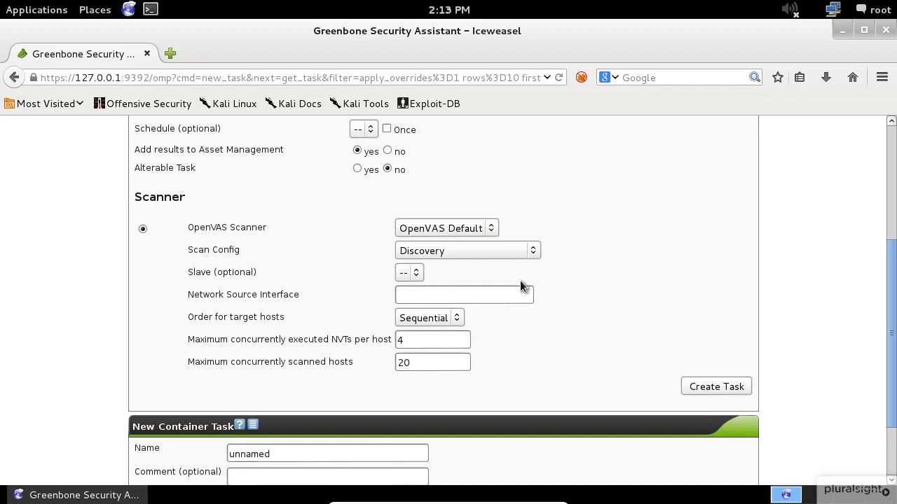
{"action": "left_click", "coordinate": [467, 249]}
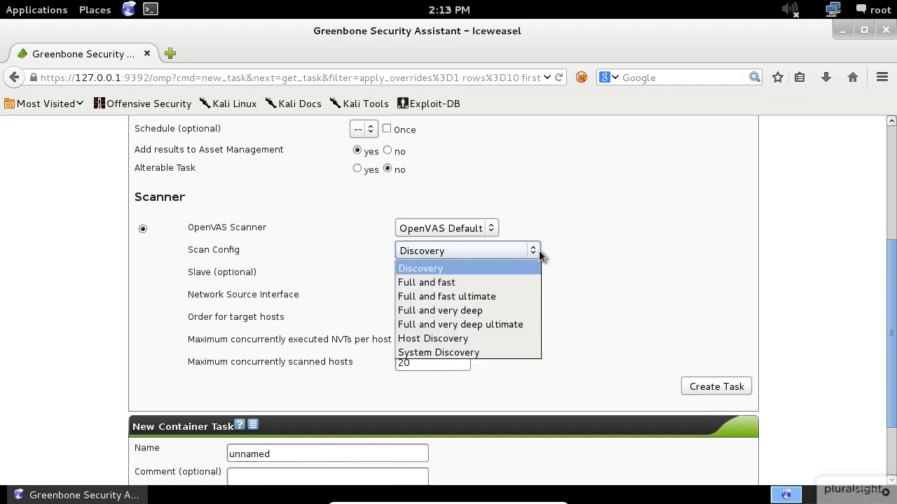
{"action": "mouse_move", "coordinate": [519, 325]}
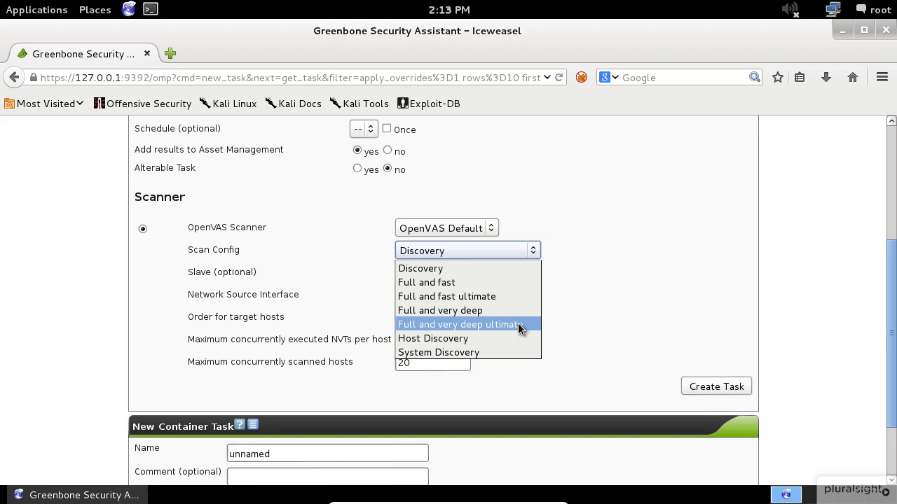
{"action": "left_click", "coordinate": [460, 325]}
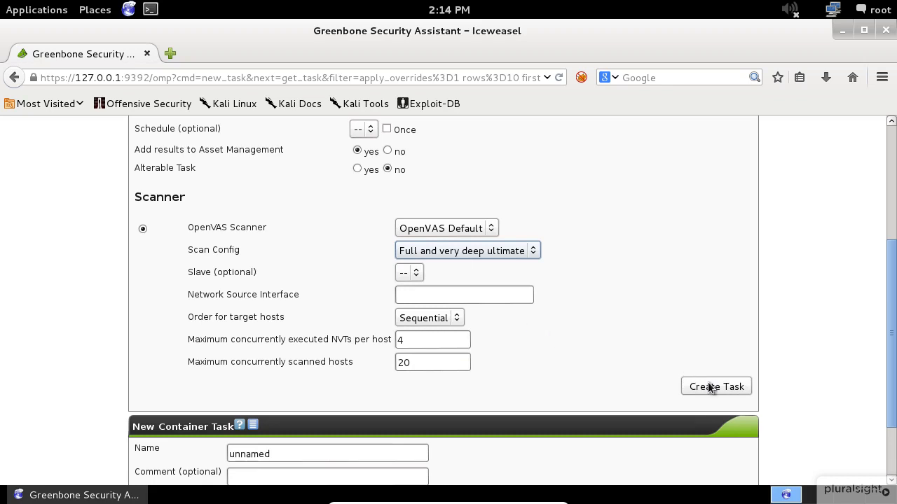
{"action": "left_click", "coordinate": [715, 386]}
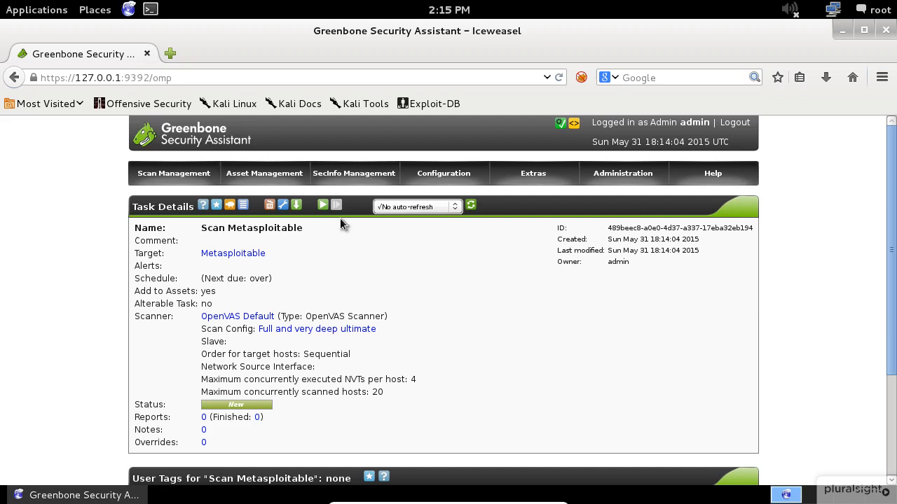
Start the Scan Metasploitable task and set its details to refresh every 30 seconds.
{"action": "left_click", "coordinate": [322, 204]}
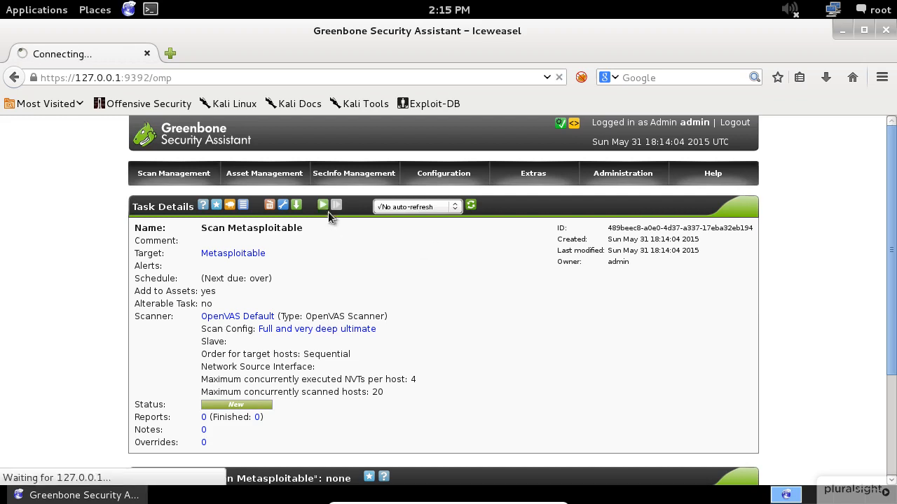
{"action": "left_click", "coordinate": [323, 204]}
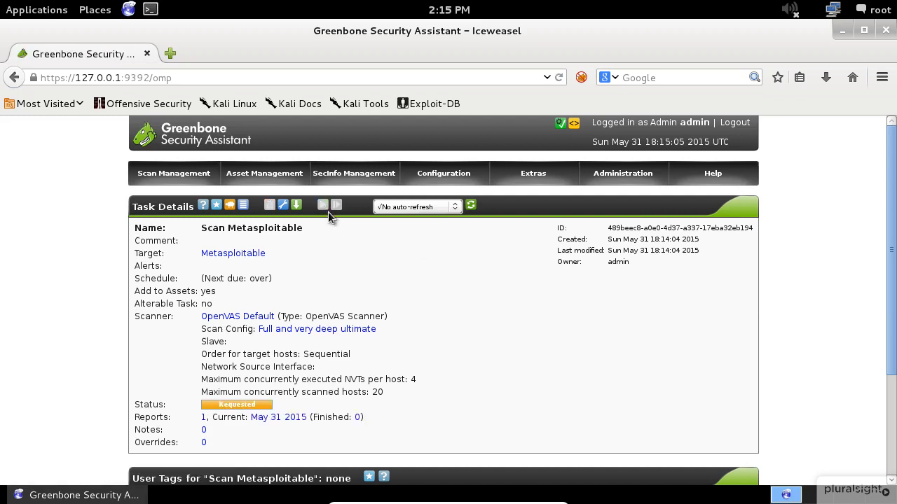
{"action": "mouse_move", "coordinate": [375, 226]}
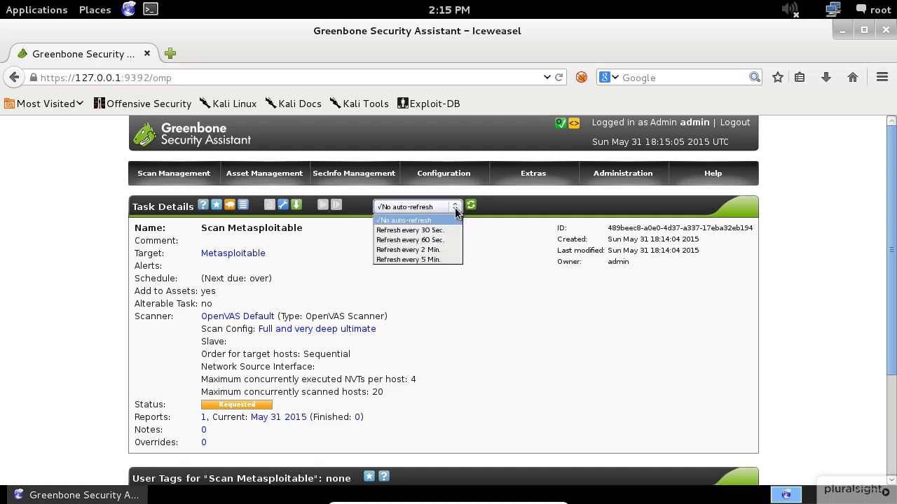
{"action": "mouse_move", "coordinate": [409, 230]}
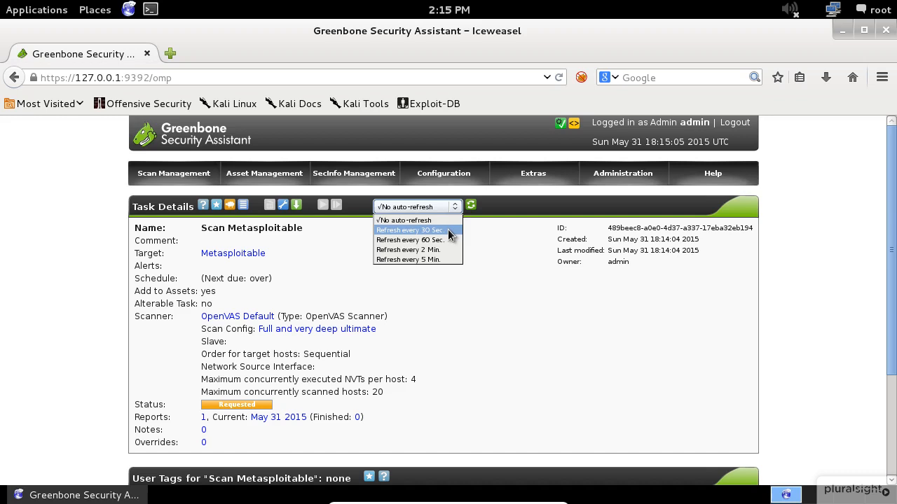
{"action": "left_click", "coordinate": [412, 230]}
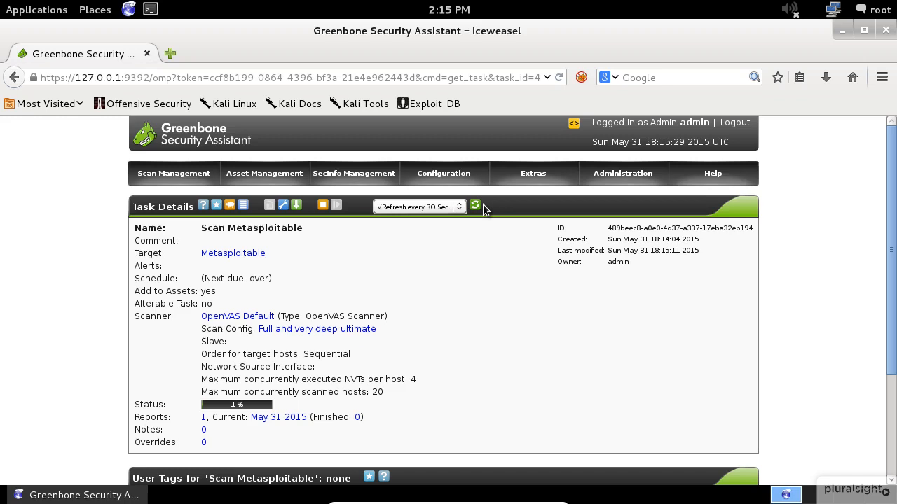
{"action": "left_click", "coordinate": [474, 205]}
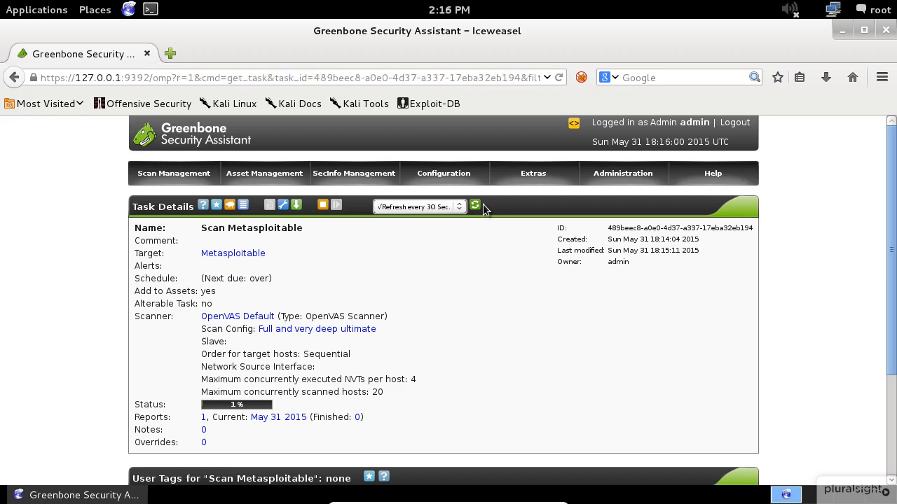
{"action": "left_click", "coordinate": [443, 173]}
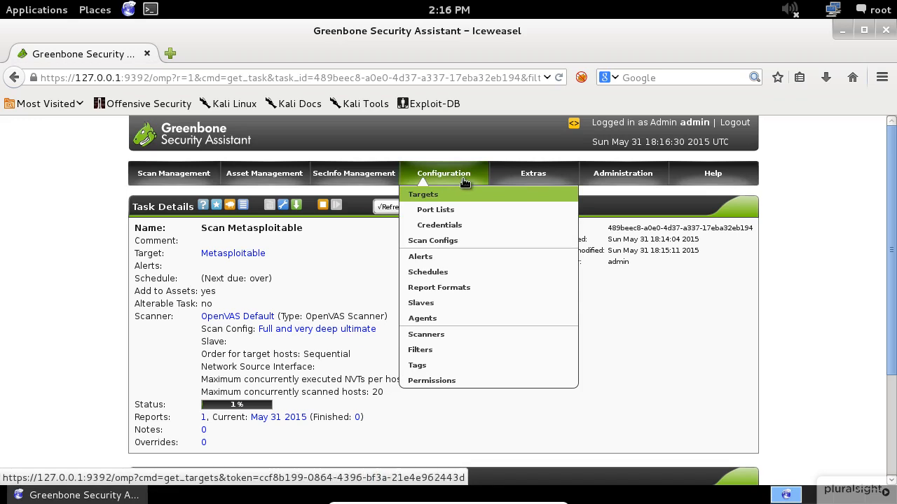
{"action": "mouse_move", "coordinate": [435, 210]}
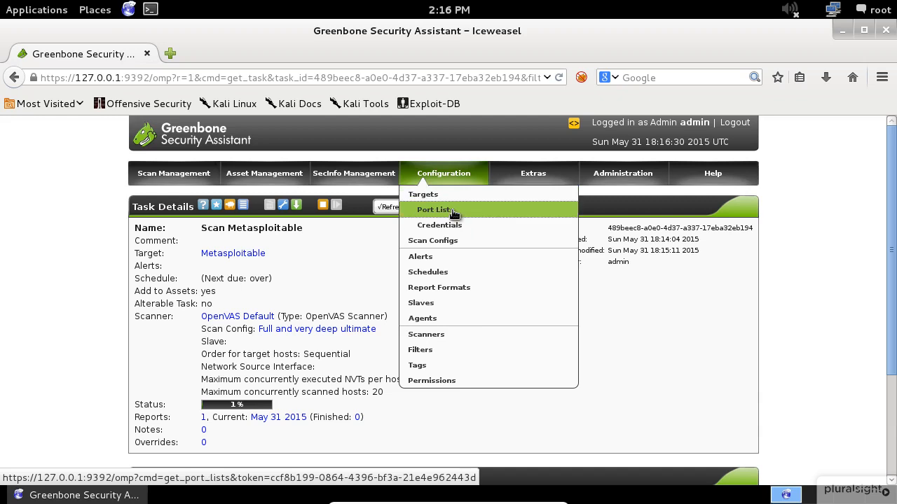
Open the 'All IANA assigned TCP 2012-02-10' port list and review its port ranges table.
{"action": "left_click", "coordinate": [435, 210]}
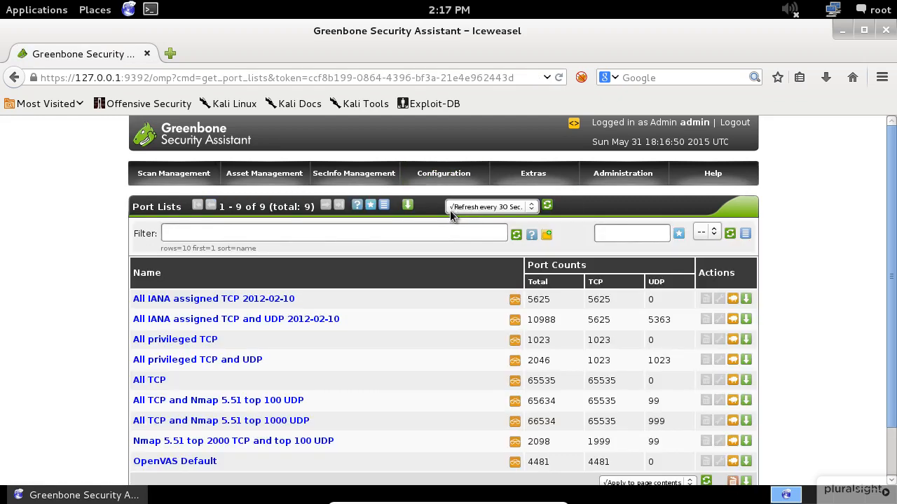
{"action": "scroll", "scroll_direction": "down", "scroll_amount": 3}
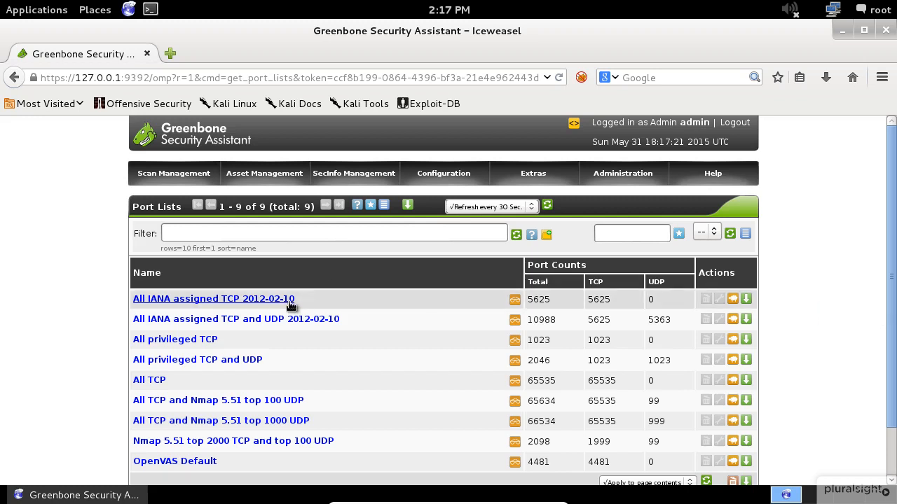
{"action": "left_click", "coordinate": [213, 299]}
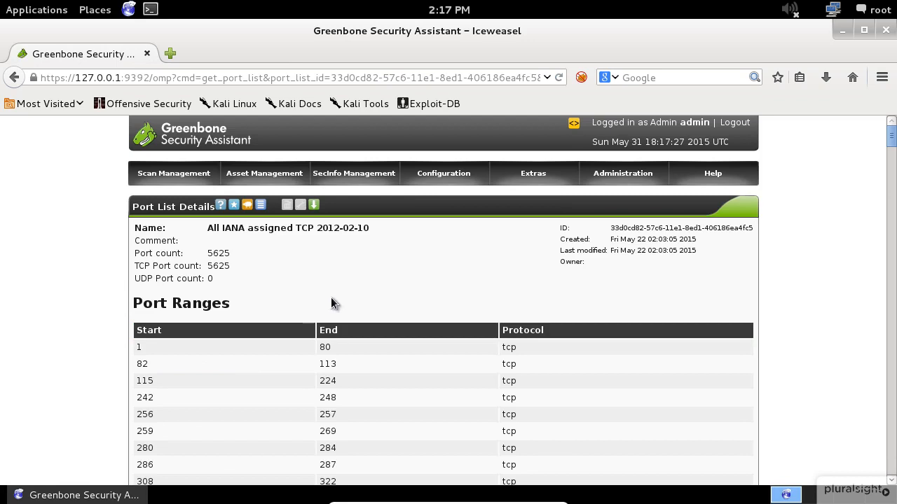
{"action": "scroll", "scroll_direction": "down", "scroll_amount": 3}
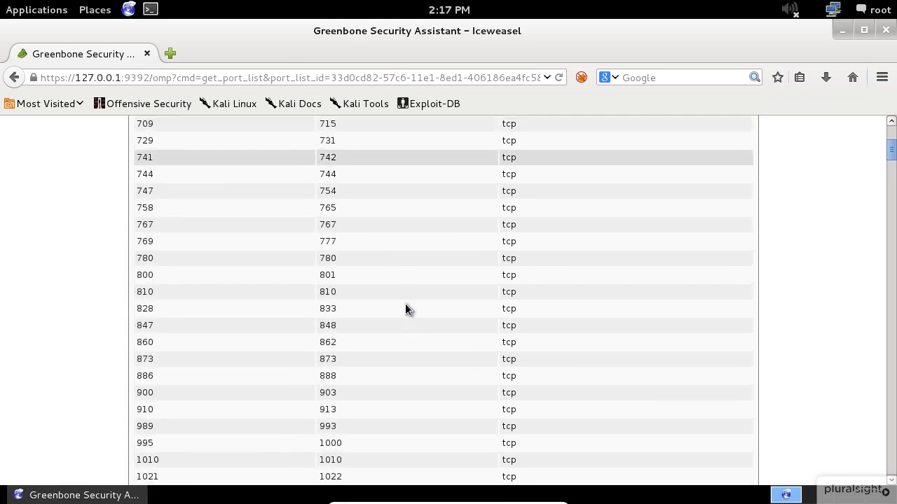
{"action": "scroll", "scroll_direction": "up", "scroll_amount": 3}
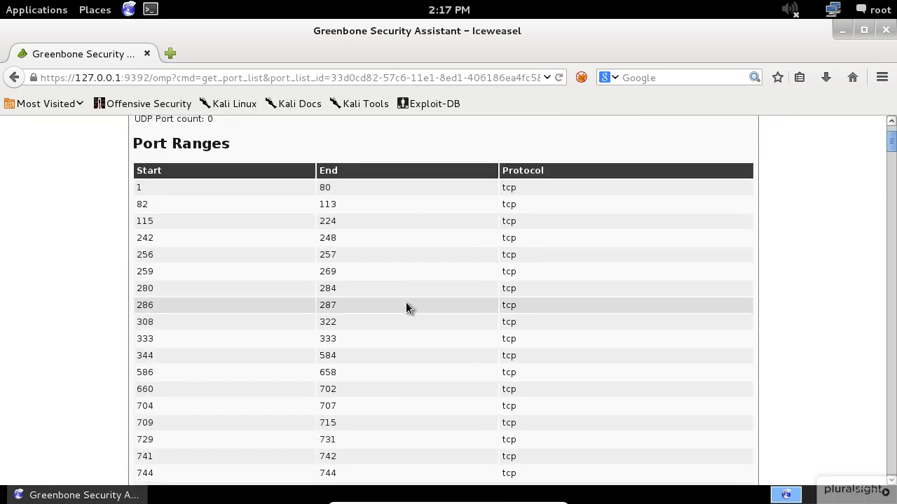
{"action": "scroll", "scroll_direction": "up", "scroll_amount": 3}
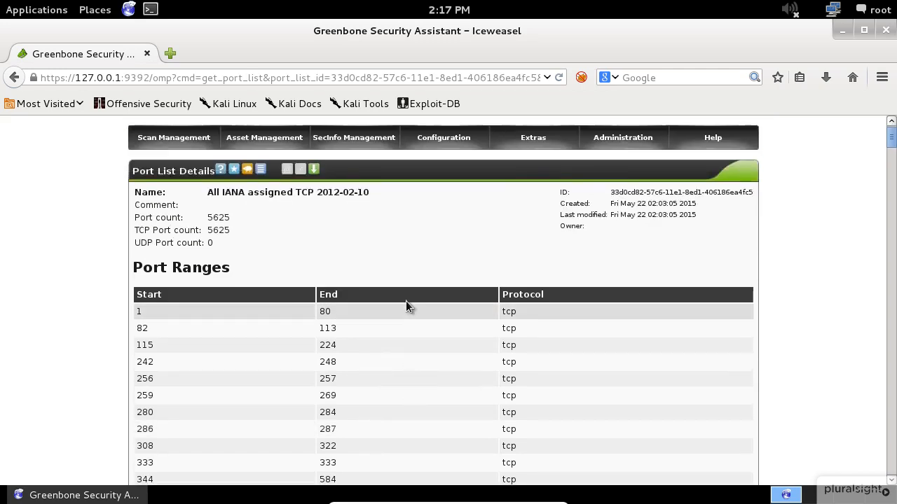
{"action": "scroll", "scroll_direction": "up", "scroll_amount": 3}
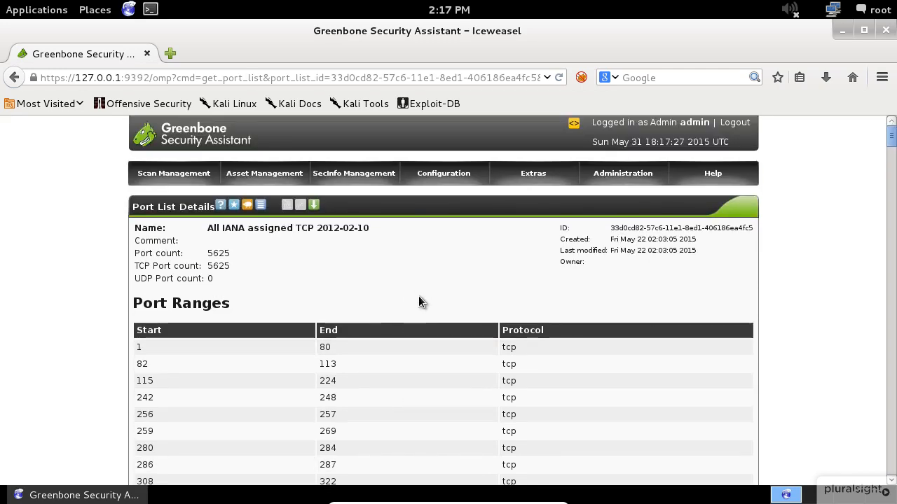
{"action": "mouse_move", "coordinate": [415, 300]}
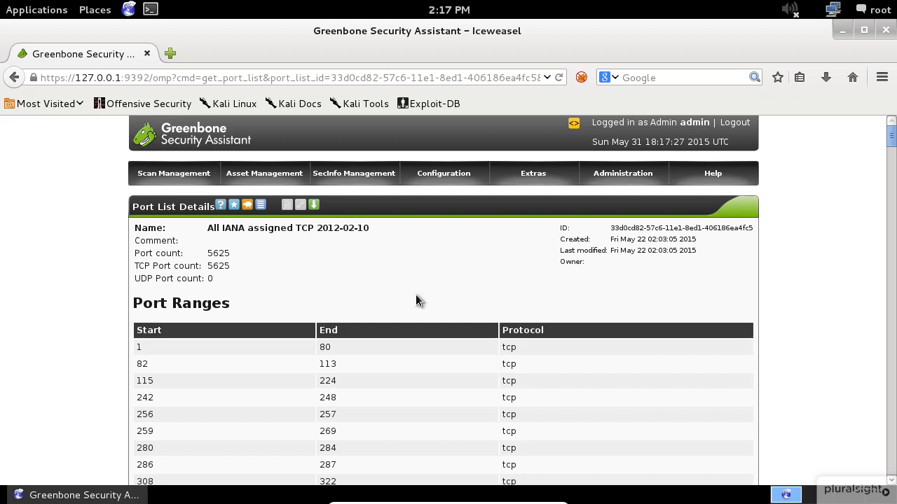
{"action": "mouse_move", "coordinate": [236, 205]}
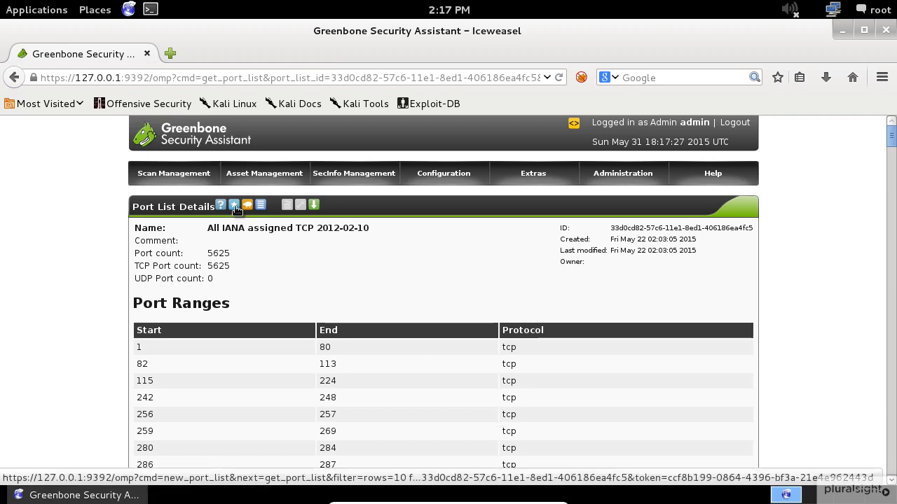
Create a port list named CustomPortList covering TCP ports 1-1000.
{"action": "left_click", "coordinate": [234, 205]}
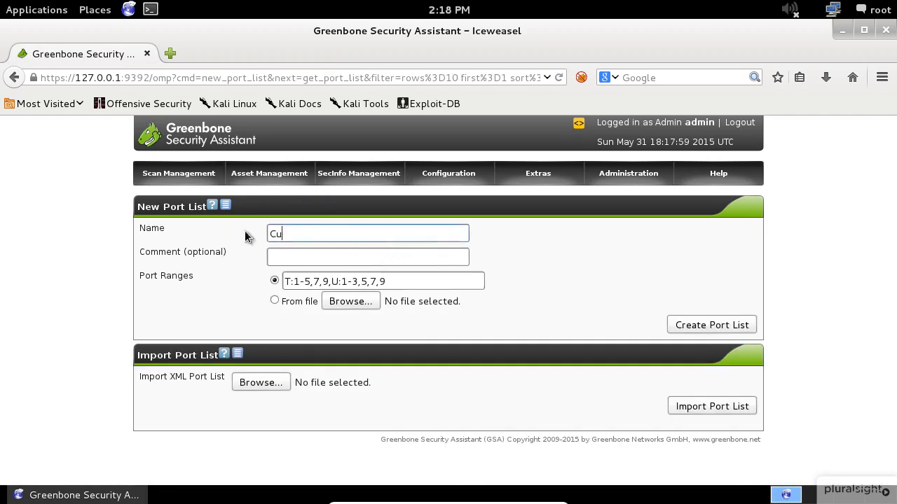
{"action": "type", "text": "stomPortL"}
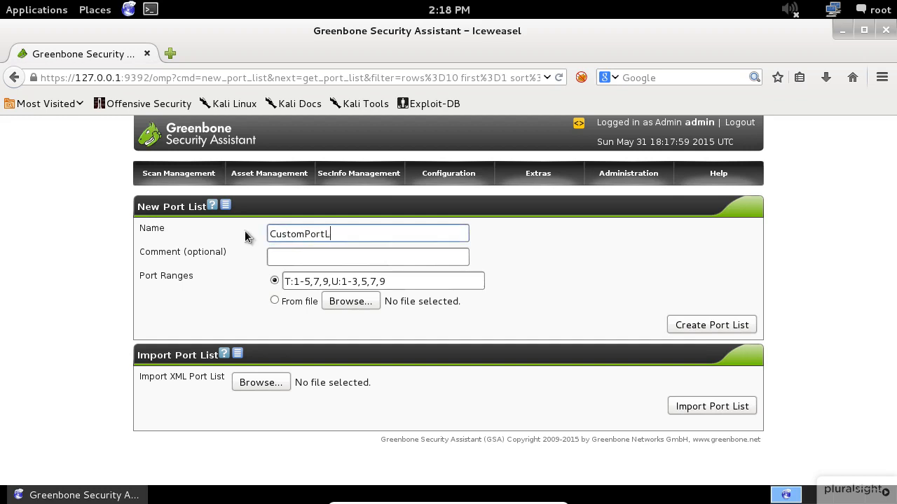
{"action": "type", "text": "ist"}
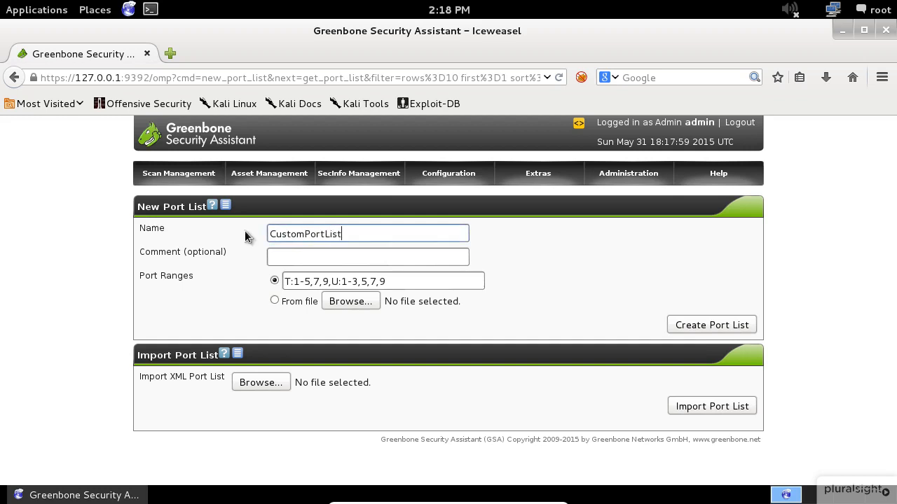
{"action": "mouse_move", "coordinate": [282, 286]}
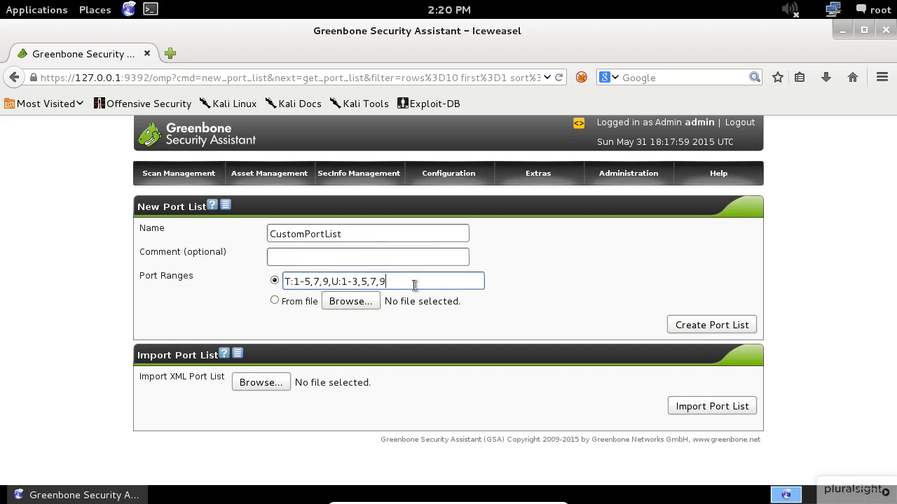
{"action": "key", "text": "BackSpace"}
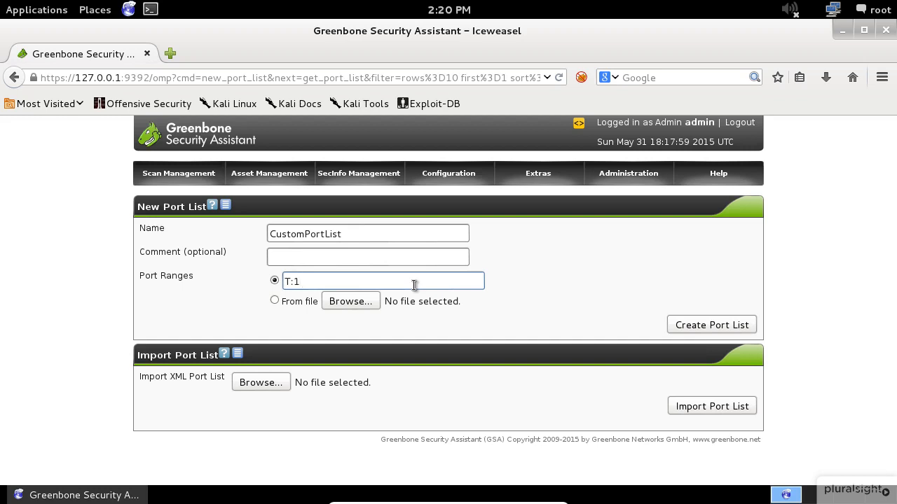
{"action": "type", "text": "-1"}
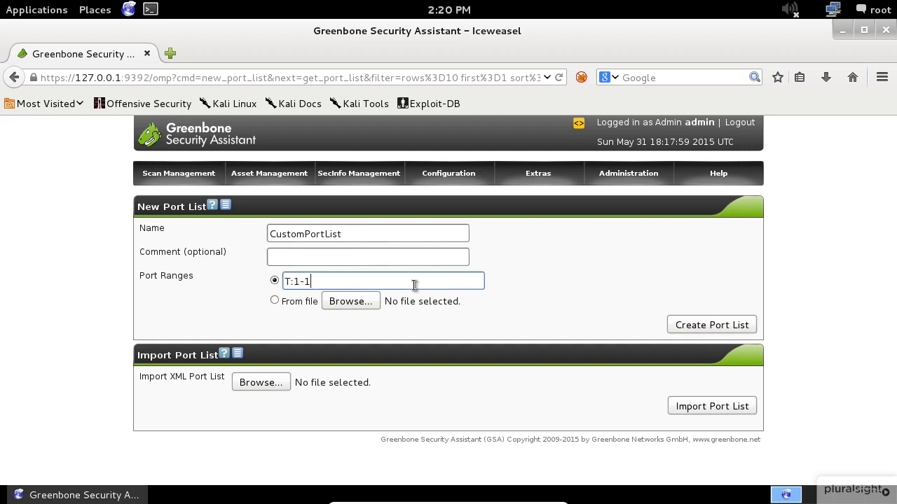
{"action": "type", "text": "000"}
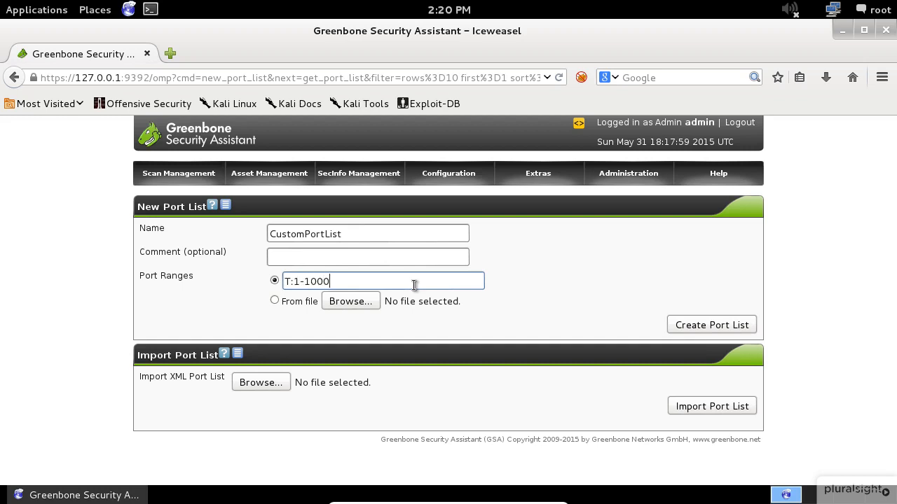
{"action": "left_click", "coordinate": [712, 325]}
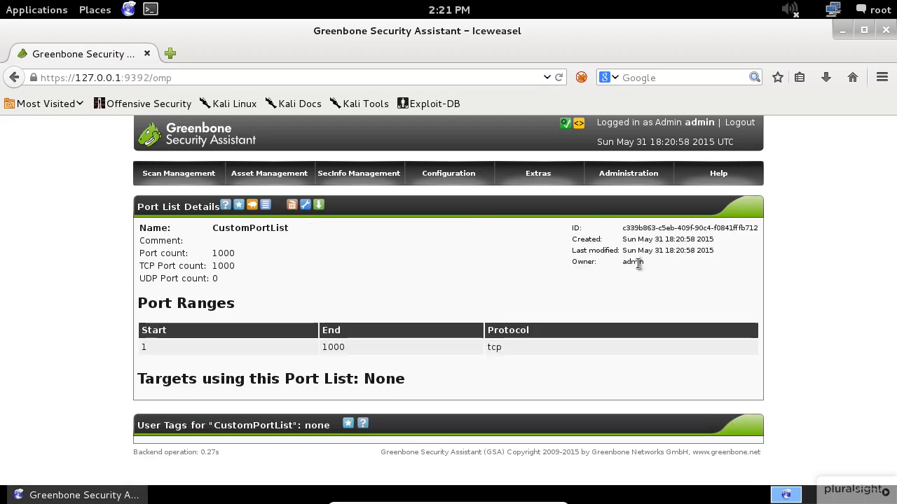
Go to Configuration > Credentials and start a new credential.
{"action": "left_click", "coordinate": [448, 174]}
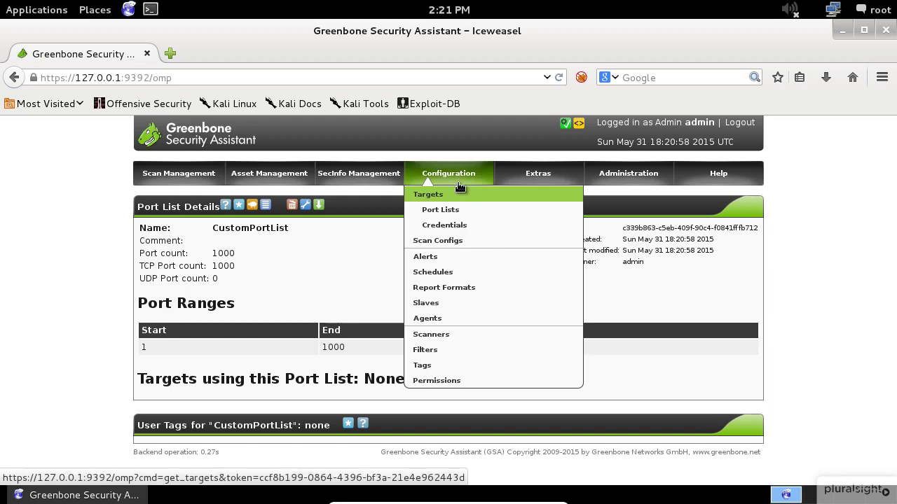
{"action": "left_click", "coordinate": [444, 224]}
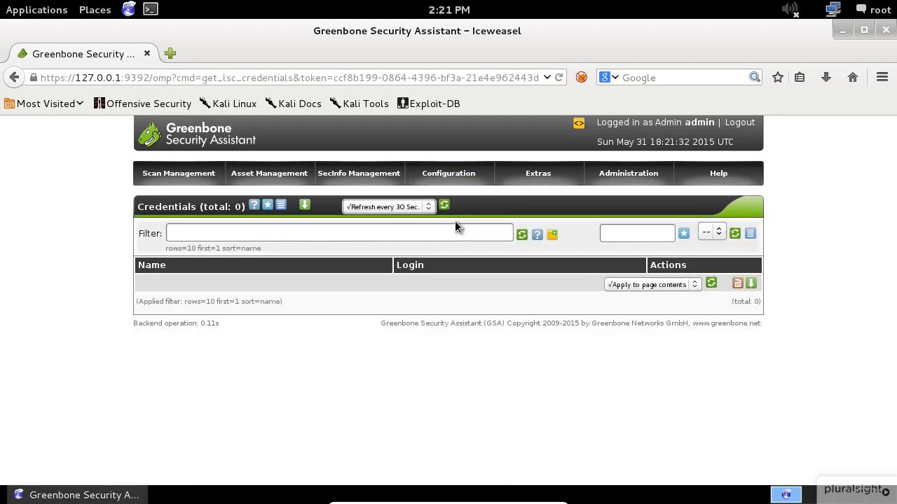
{"action": "mouse_move", "coordinate": [295, 208]}
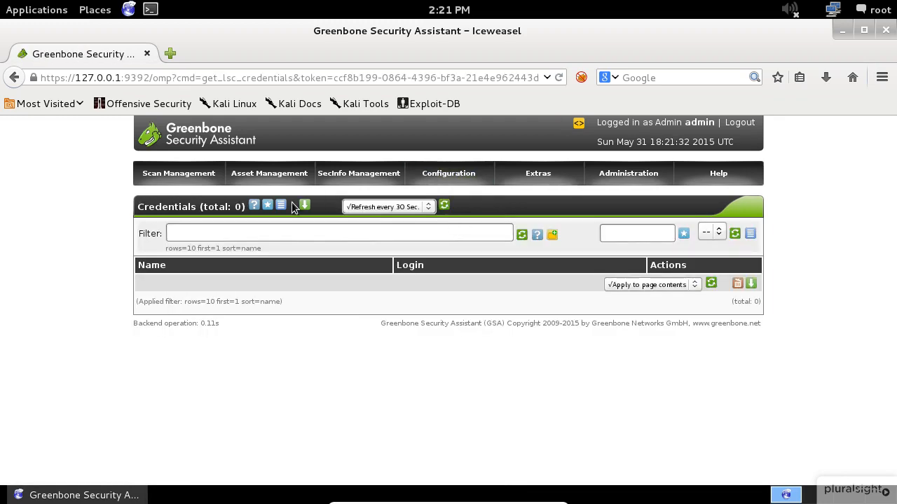
{"action": "left_click", "coordinate": [303, 204]}
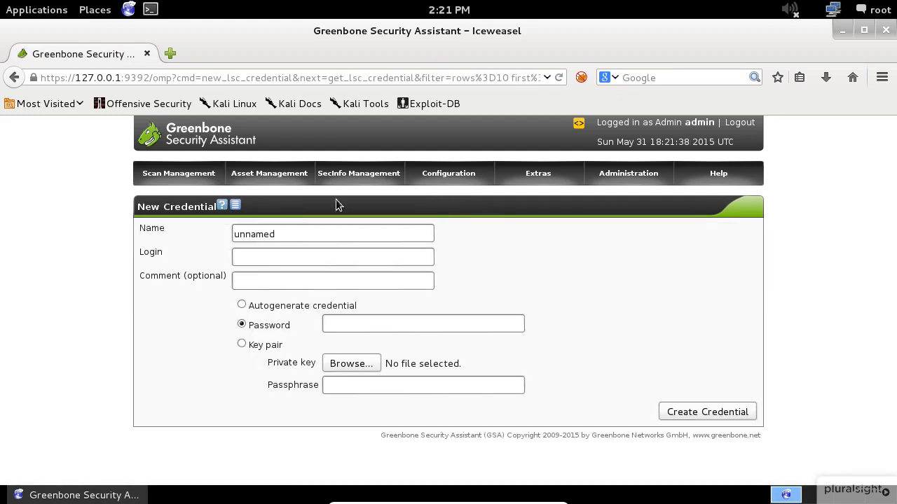
{"action": "mouse_move", "coordinate": [354, 203]}
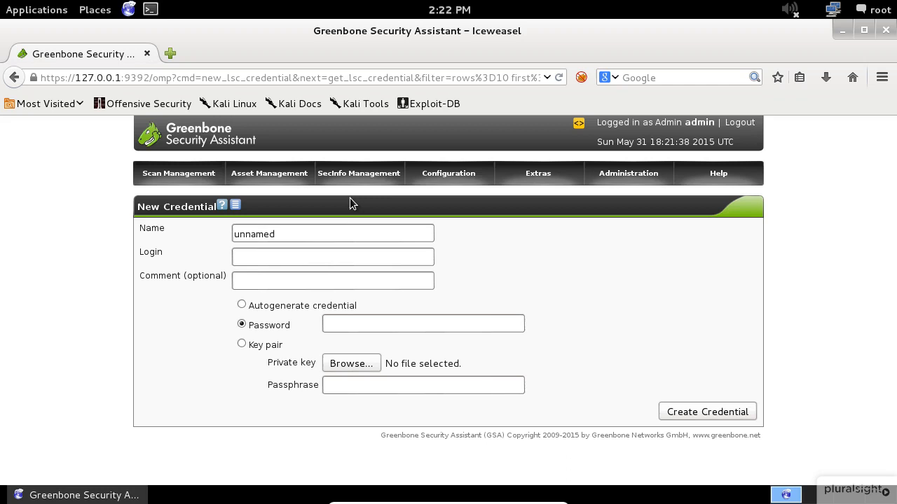
{"action": "triple_click", "coordinate": [332, 233]}
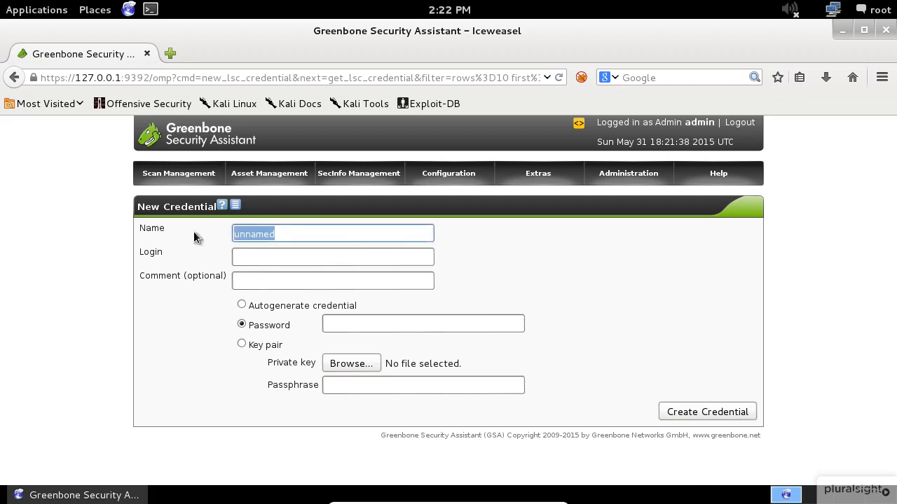
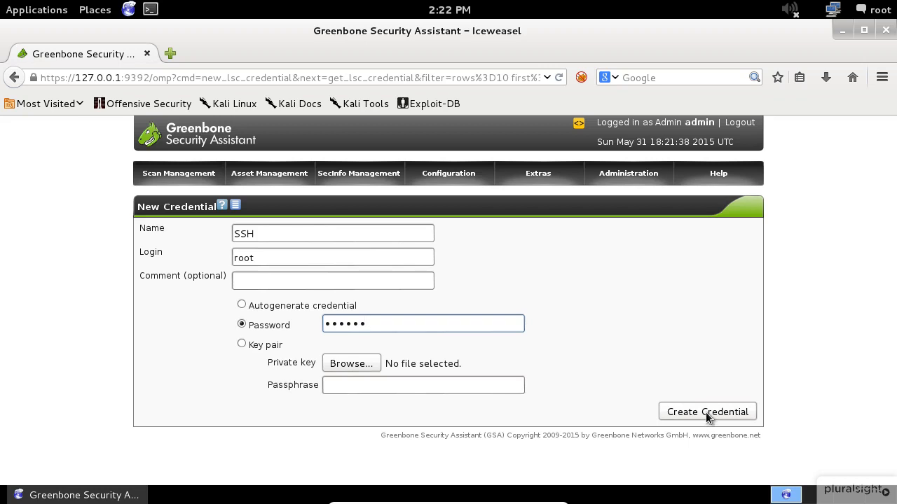
{"action": "mouse_move", "coordinate": [490, 234]}
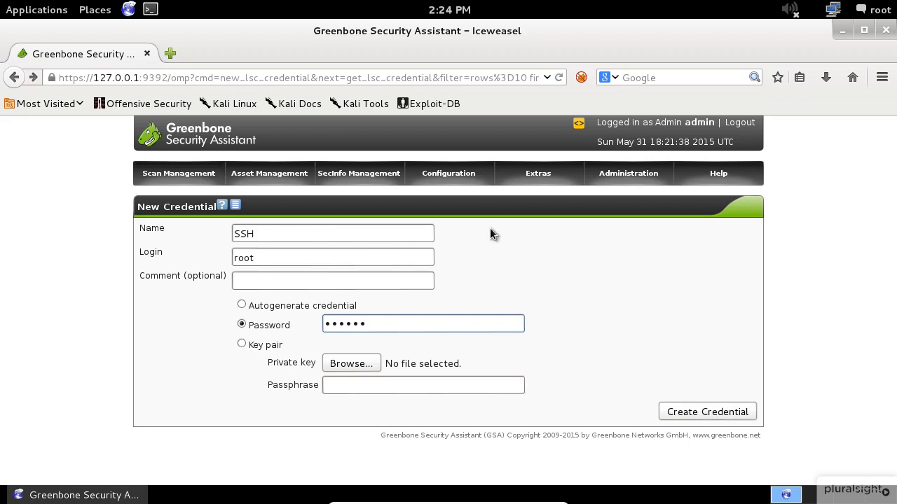
Browse the Scan Configs list under Configuration.
{"action": "left_click", "coordinate": [448, 173]}
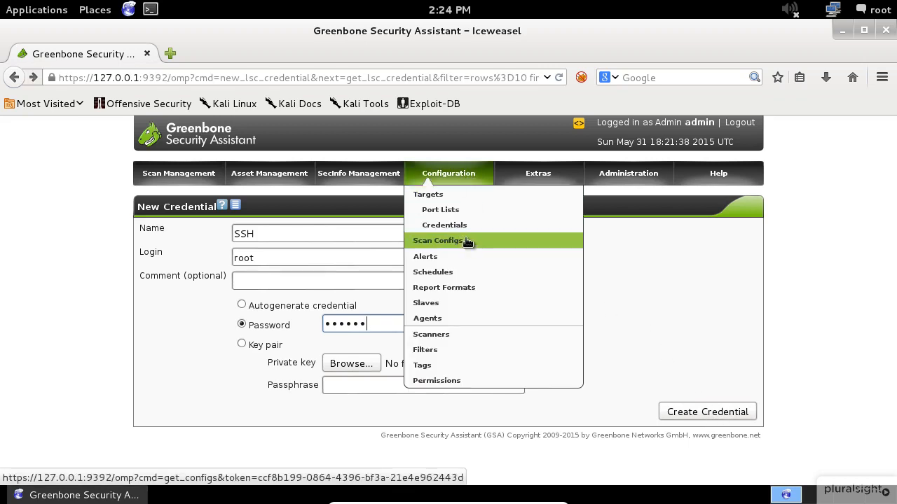
{"action": "left_click", "coordinate": [438, 241]}
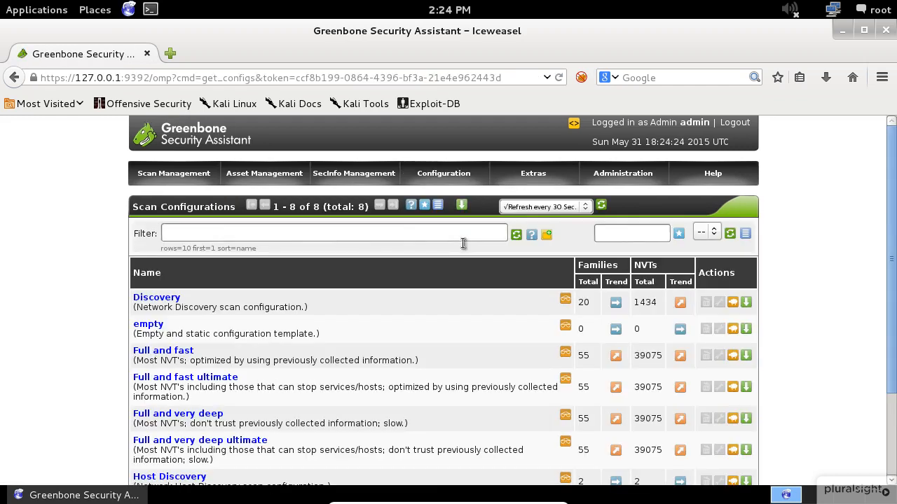
{"action": "scroll", "scroll_direction": "down", "scroll_amount": 3}
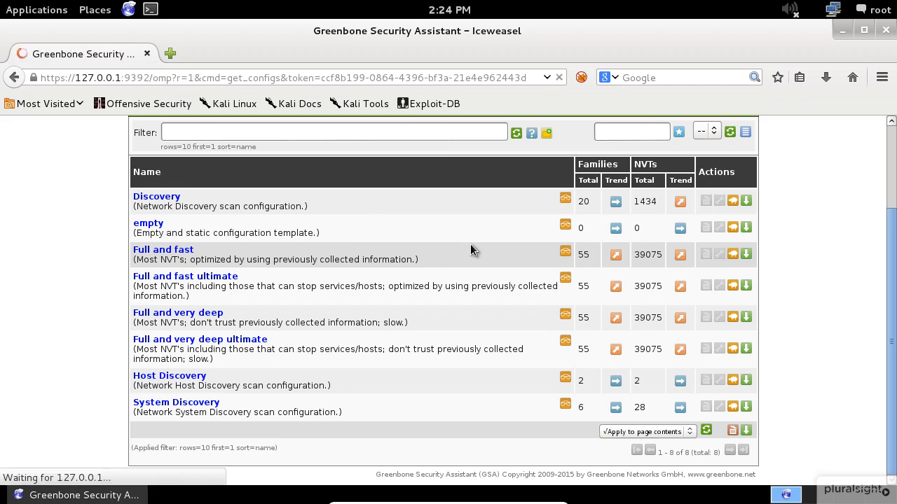
{"action": "scroll", "scroll_direction": "up", "scroll_amount": 3}
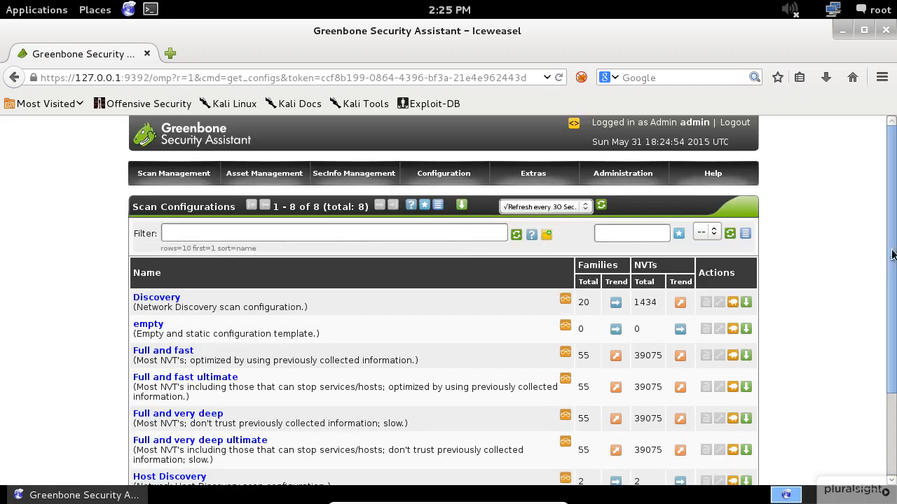
{"action": "scroll", "scroll_direction": "down", "scroll_amount": 3}
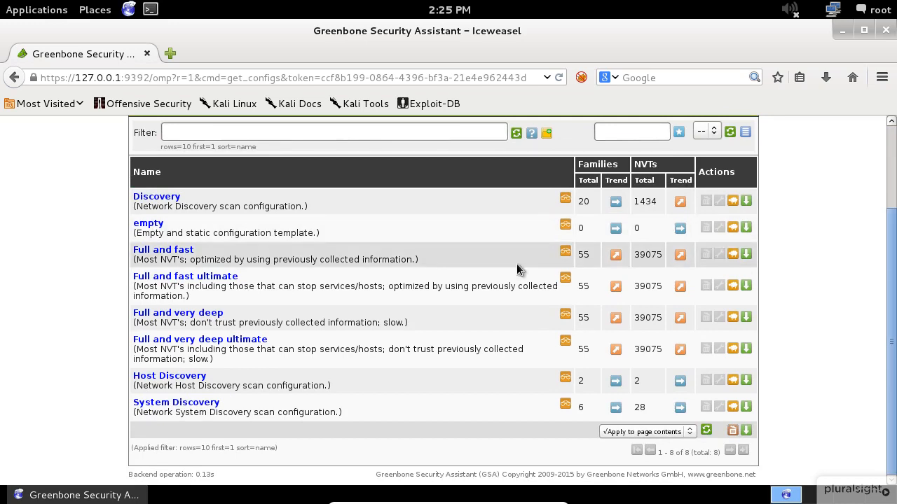
{"action": "mouse_move", "coordinate": [395, 235]}
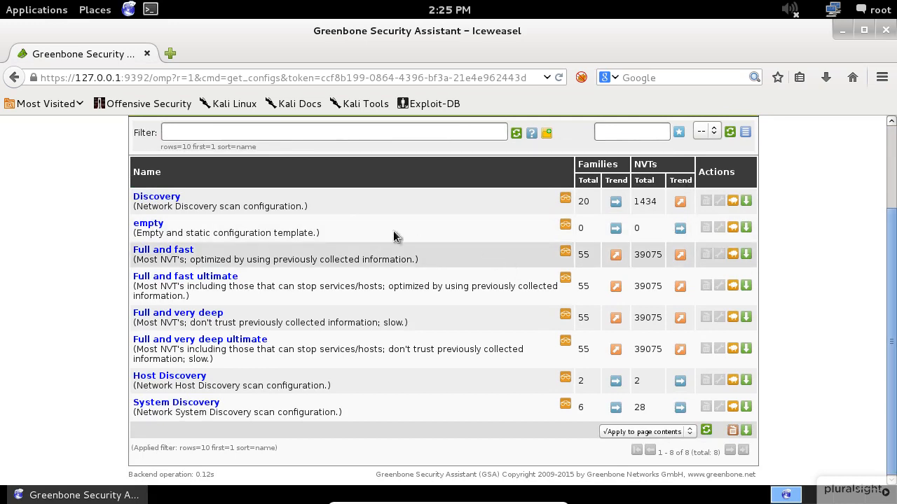
Open the Discovery scan configuration and review its NVT families.
{"action": "left_click", "coordinate": [157, 196]}
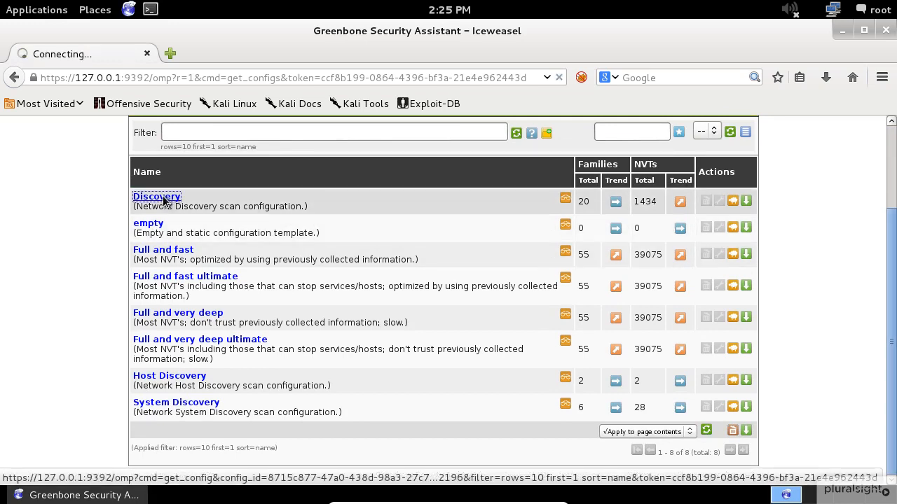
{"action": "left_click", "coordinate": [157, 196]}
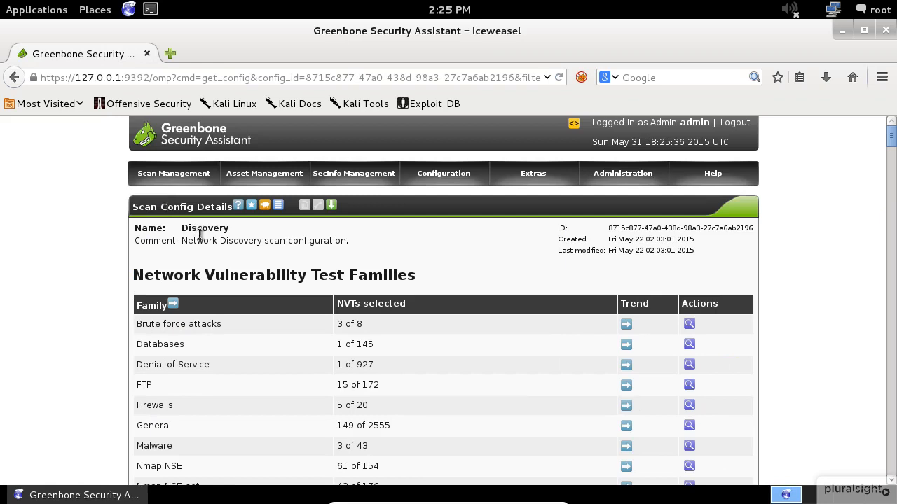
{"action": "scroll", "scroll_direction": "down", "scroll_amount": 3}
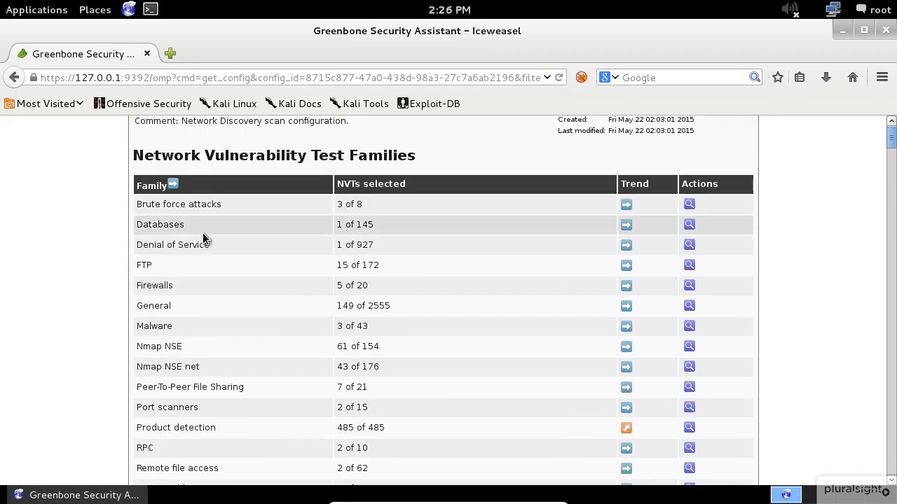
{"action": "scroll", "scroll_direction": "up", "scroll_amount": 3}
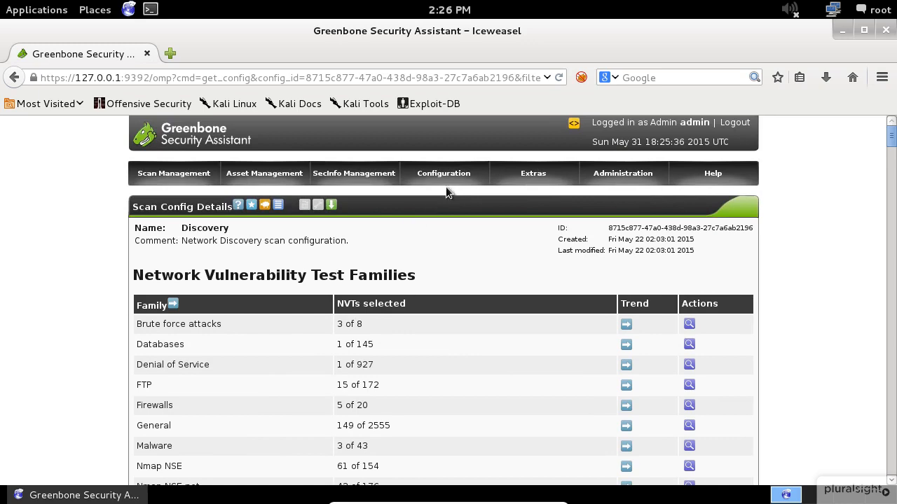
Start a new alert named 'Vuln finished scan email'.
{"action": "left_click", "coordinate": [443, 174]}
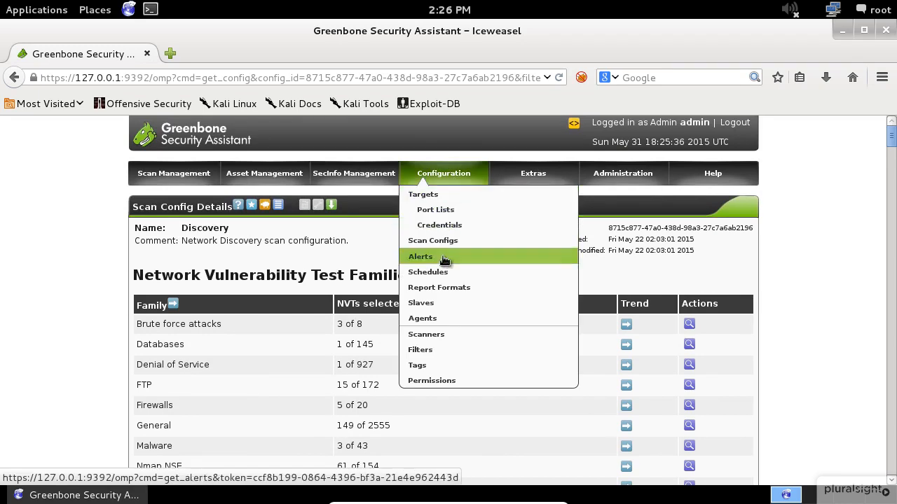
{"action": "left_click", "coordinate": [421, 256]}
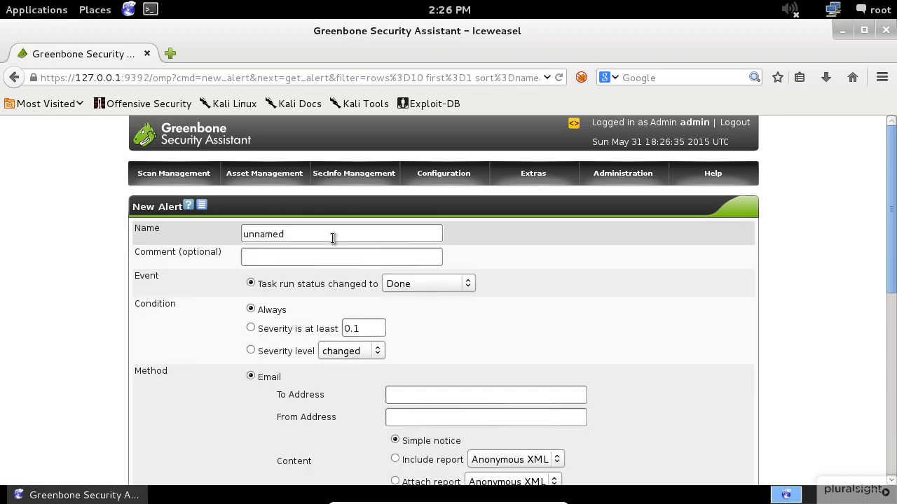
{"action": "scroll", "scroll_direction": "down", "scroll_amount": 3}
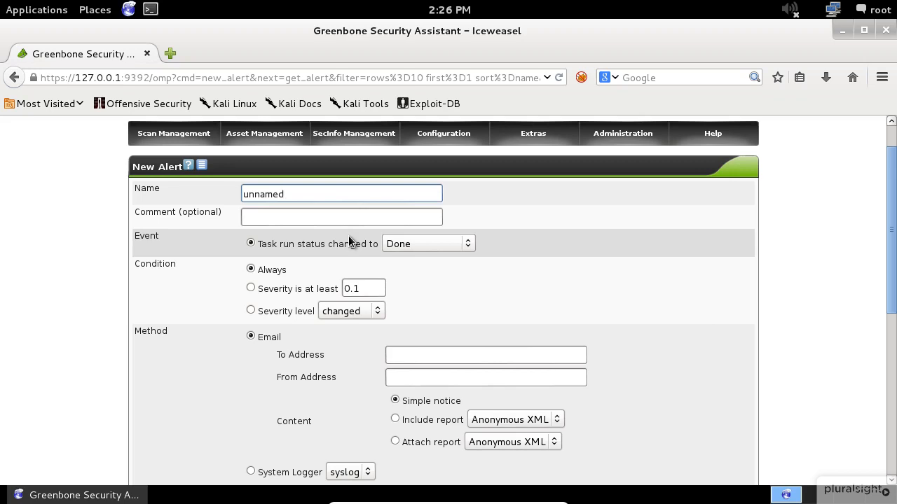
{"action": "type", "text": "Vuln"}
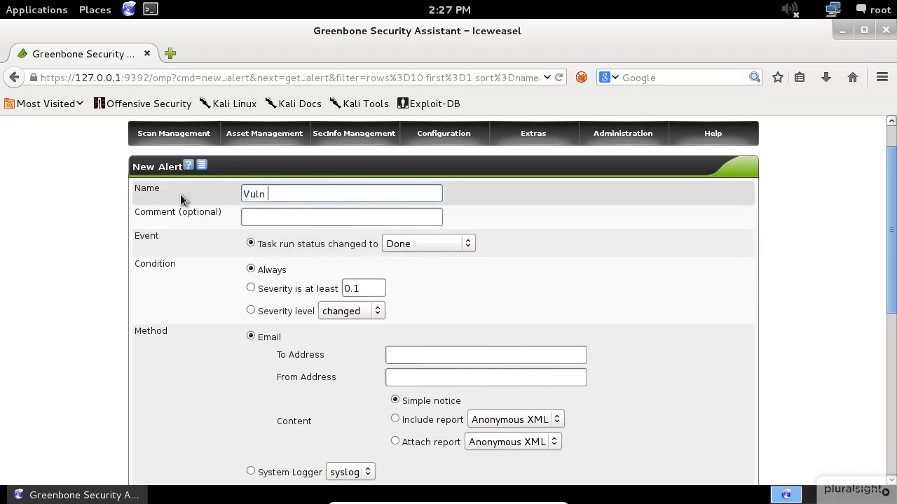
{"action": "type", "text": "finished scan email"}
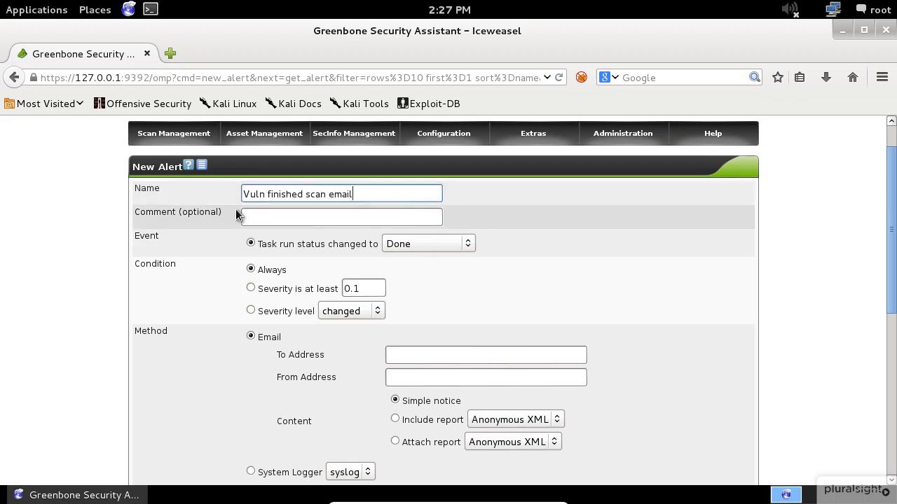
{"action": "left_click", "coordinate": [342, 216]}
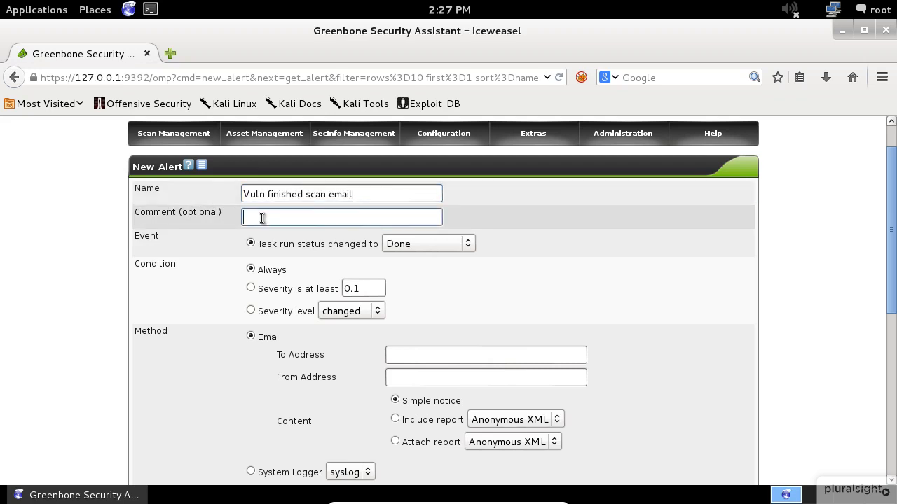
{"action": "mouse_move", "coordinate": [395, 273]}
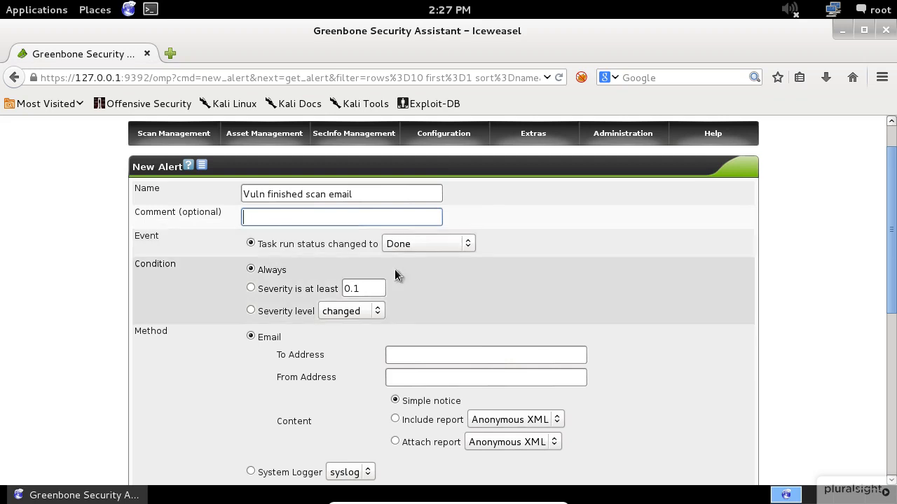
{"action": "scroll", "scroll_direction": "down", "scroll_amount": 3}
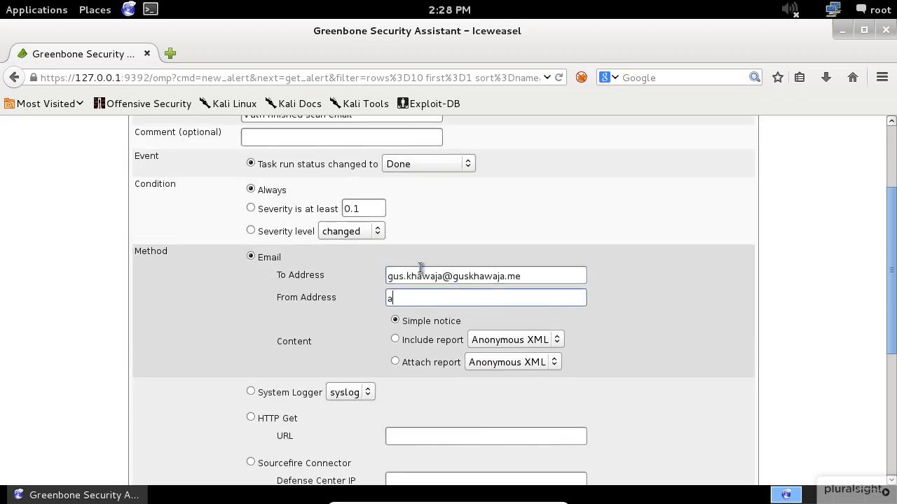
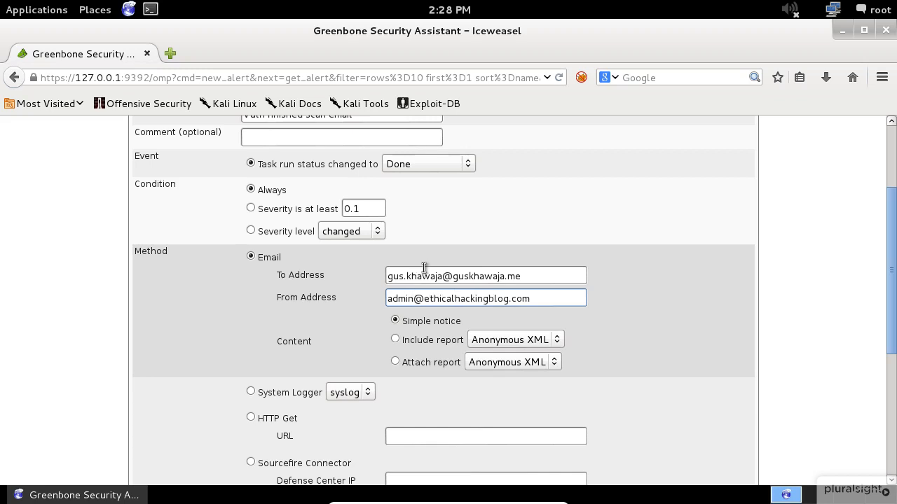
{"action": "scroll", "scroll_direction": "down", "scroll_amount": 3}
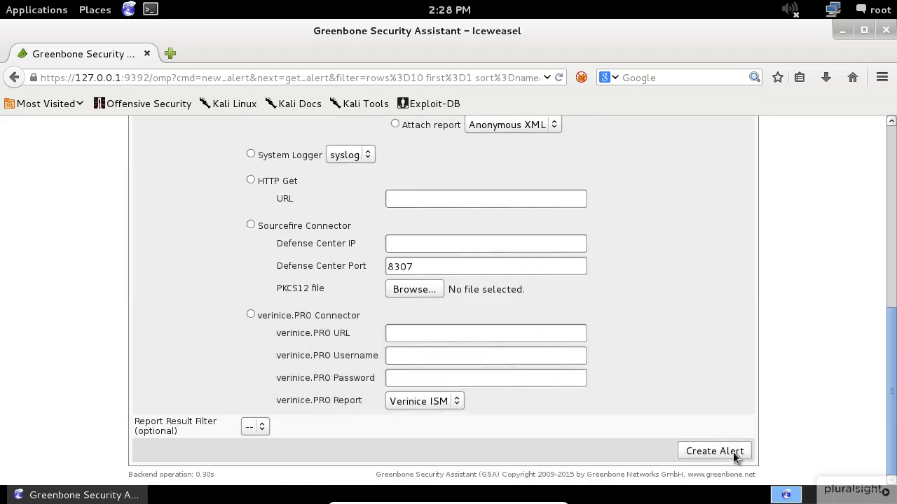
{"action": "left_click", "coordinate": [715, 451]}
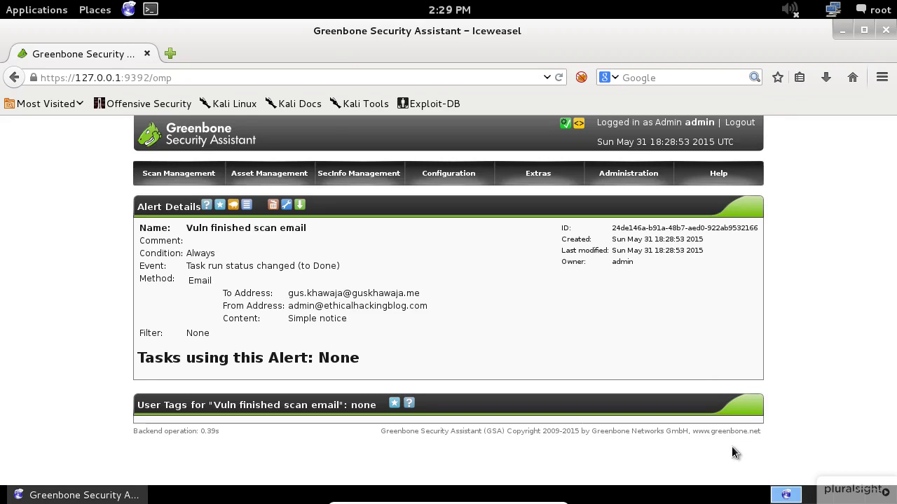
Visit Configuration > Schedules, then show the Report Formats list.
{"action": "left_click", "coordinate": [449, 174]}
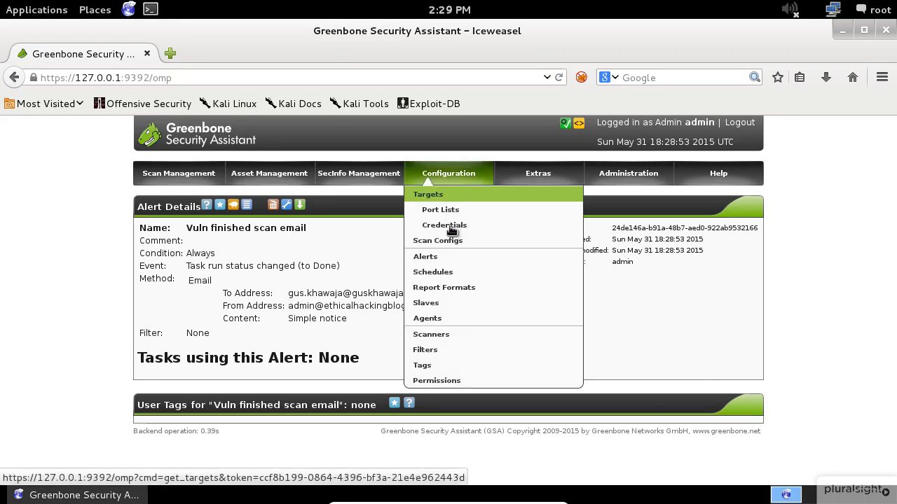
{"action": "mouse_move", "coordinate": [433, 271]}
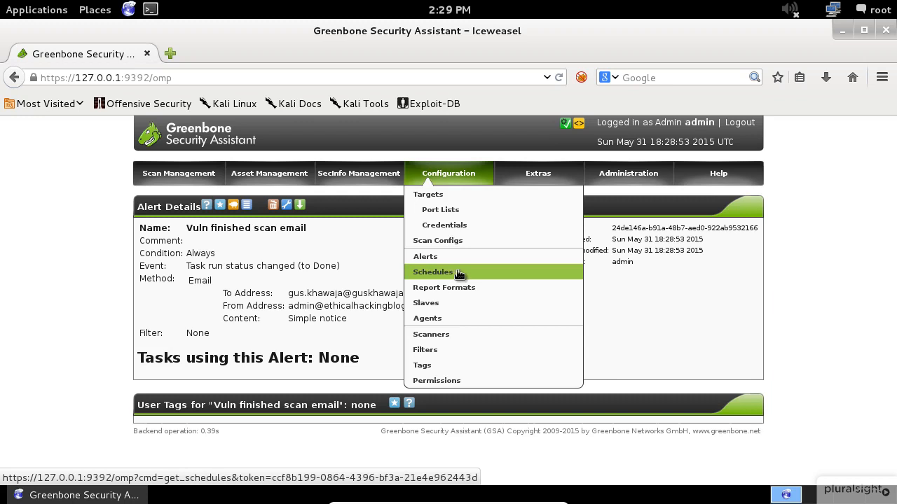
{"action": "left_click", "coordinate": [433, 272]}
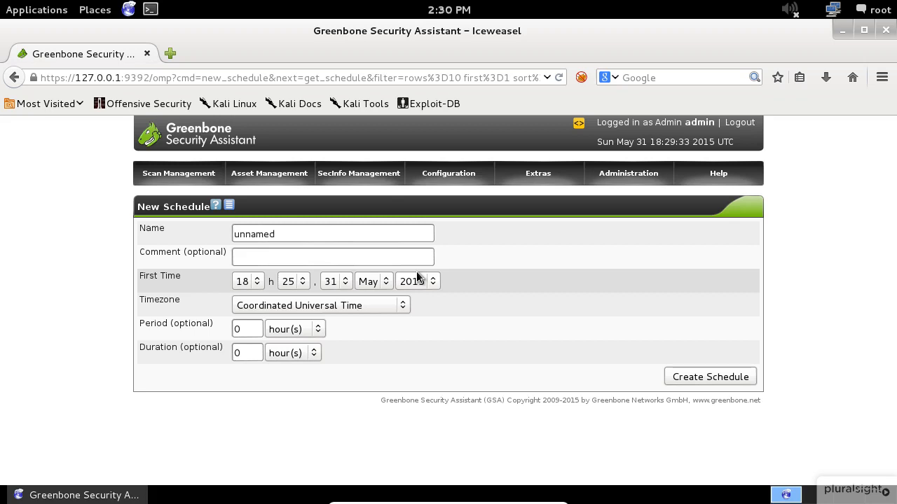
{"action": "left_click", "coordinate": [449, 174]}
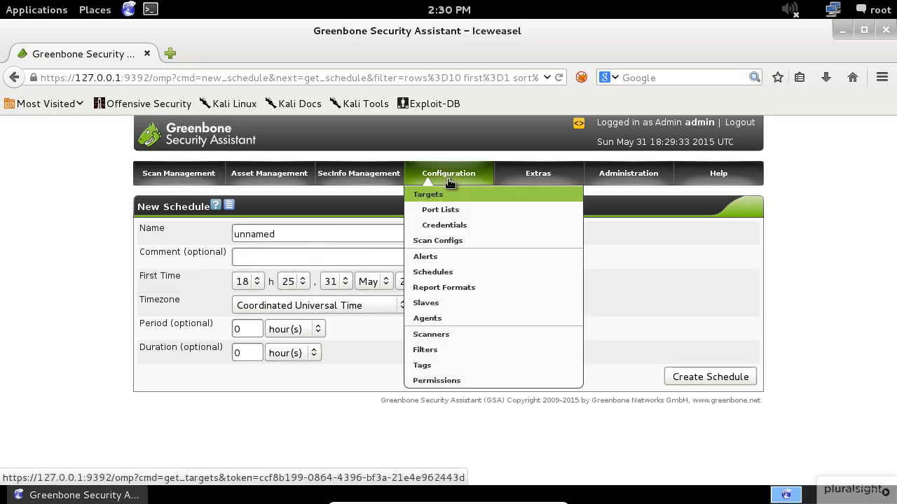
{"action": "left_click", "coordinate": [442, 287]}
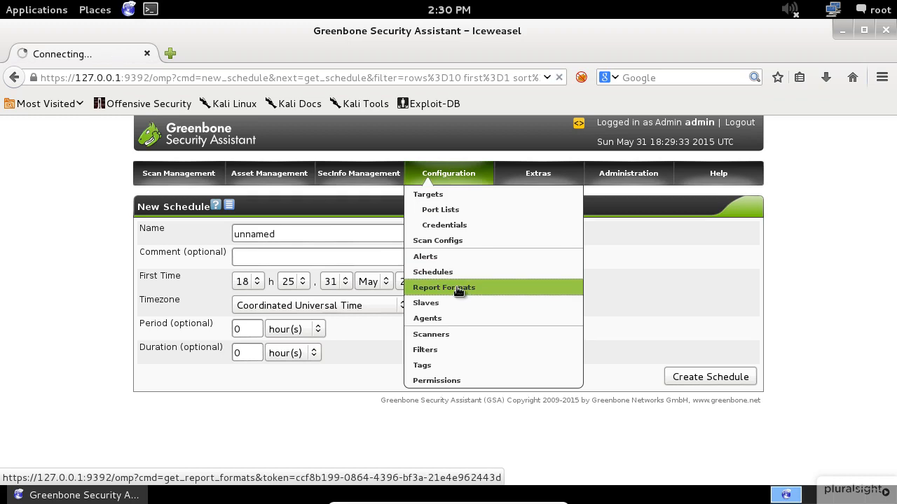
{"action": "left_click", "coordinate": [442, 287]}
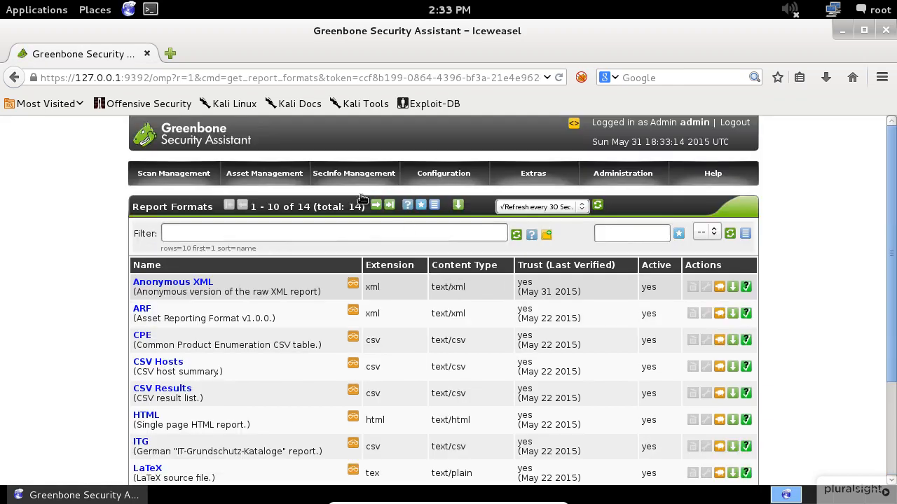
Open the Scan Metasploitable task's report from Scan Management > Tasks and review results by severity.
{"action": "left_click", "coordinate": [174, 174]}
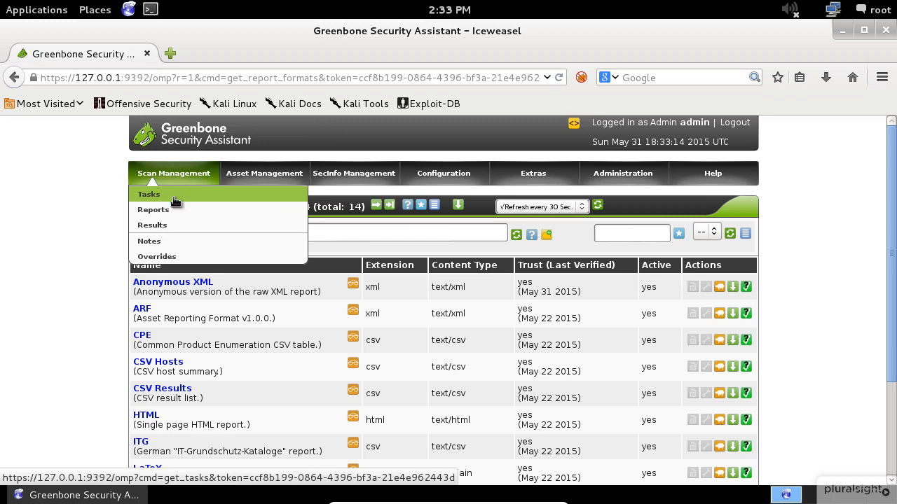
{"action": "left_click", "coordinate": [149, 193]}
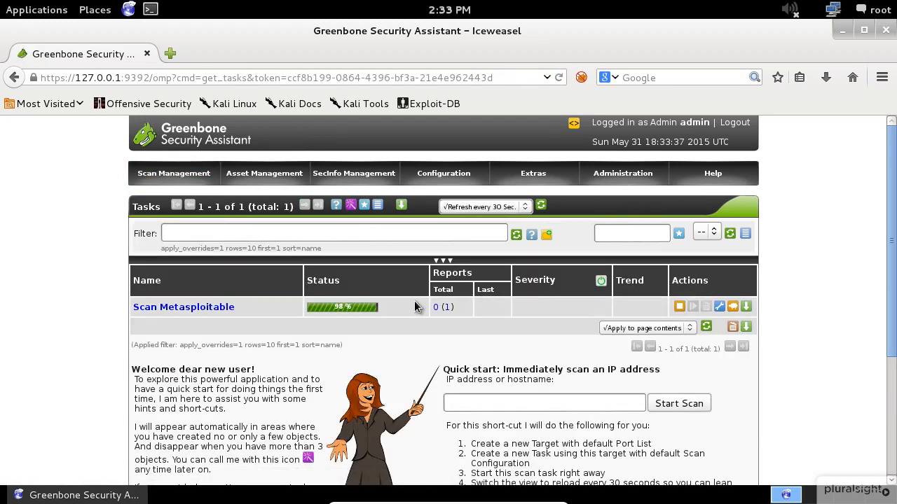
{"action": "left_click", "coordinate": [443, 307]}
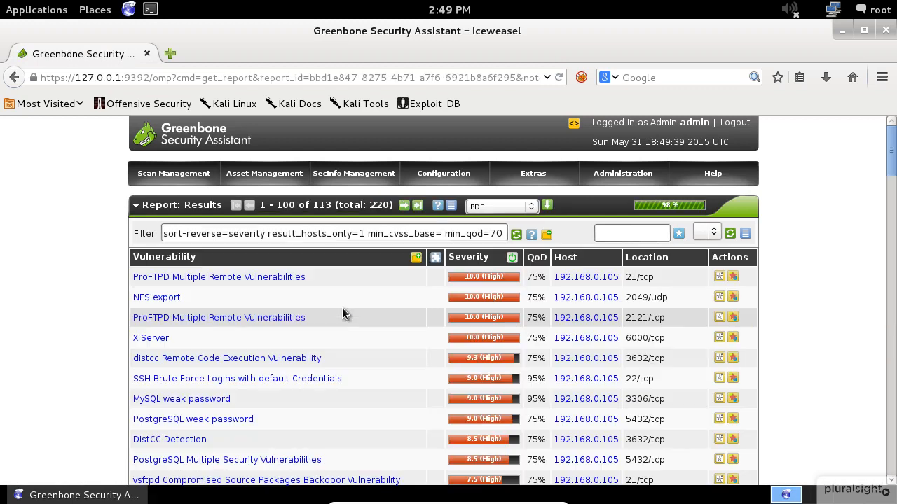
{"action": "mouse_move", "coordinate": [373, 300]}
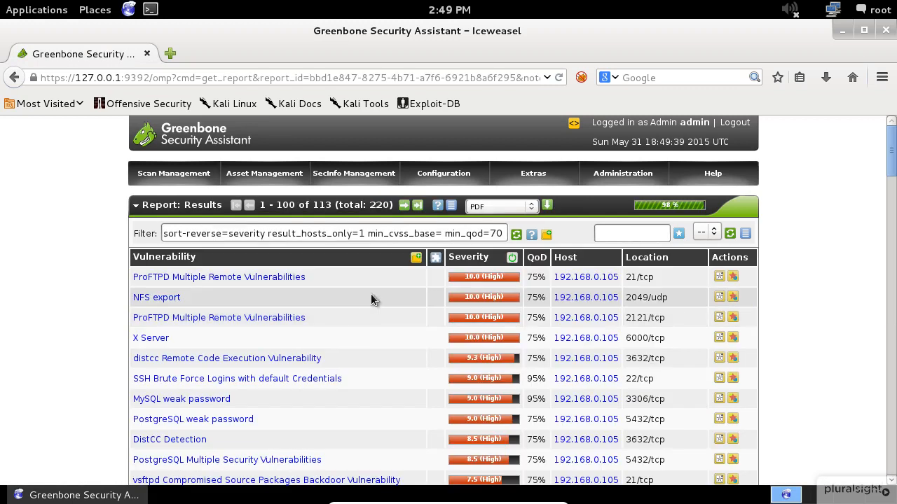
{"action": "scroll", "scroll_direction": "down", "scroll_amount": 3}
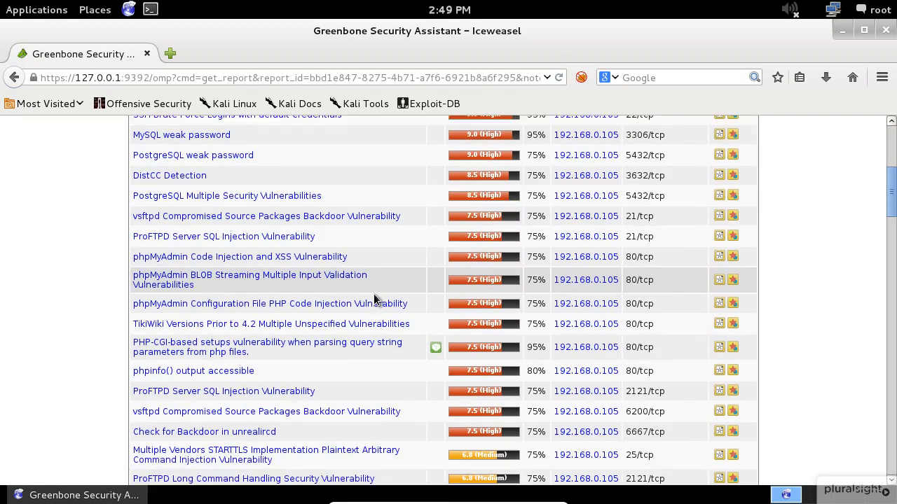
{"action": "scroll", "scroll_direction": "up", "scroll_amount": 3}
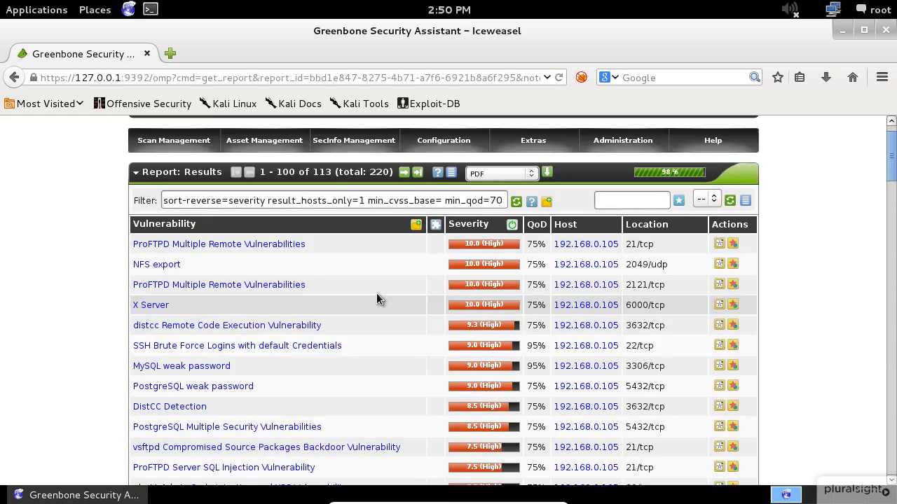
{"action": "scroll", "scroll_direction": "down", "scroll_amount": 3}
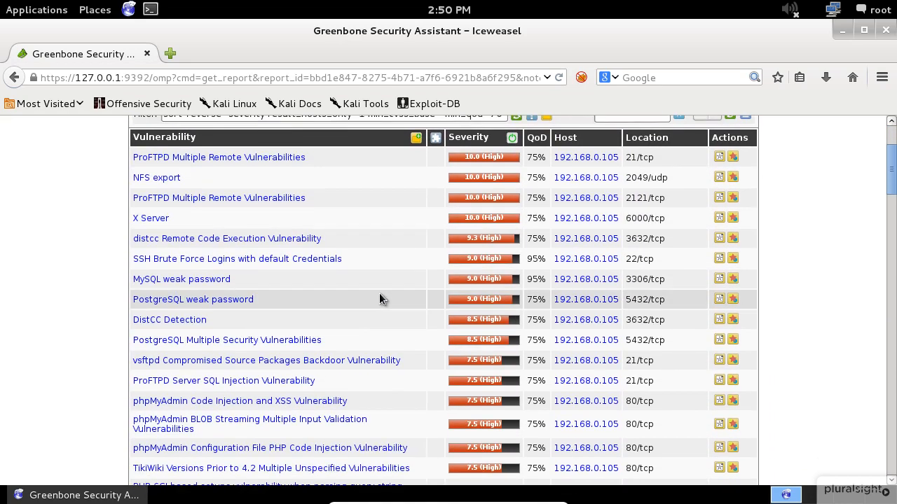
{"action": "scroll", "scroll_direction": "up", "scroll_amount": 3}
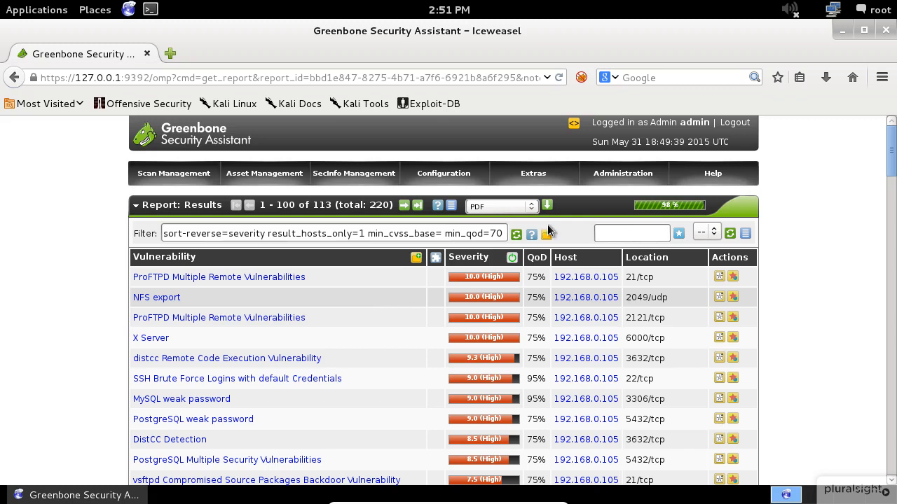
Open Administration > NVT Feed to reach the feed synchronization page.
{"action": "left_click", "coordinate": [622, 174]}
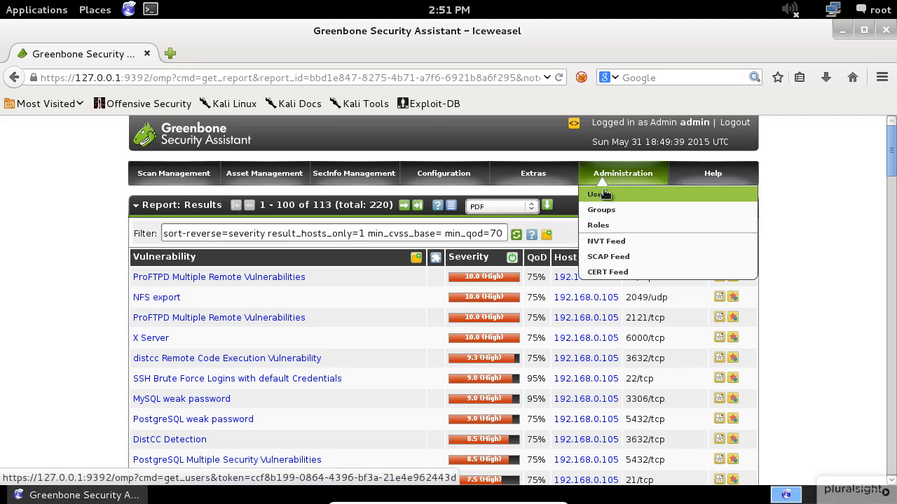
{"action": "mouse_move", "coordinate": [609, 256]}
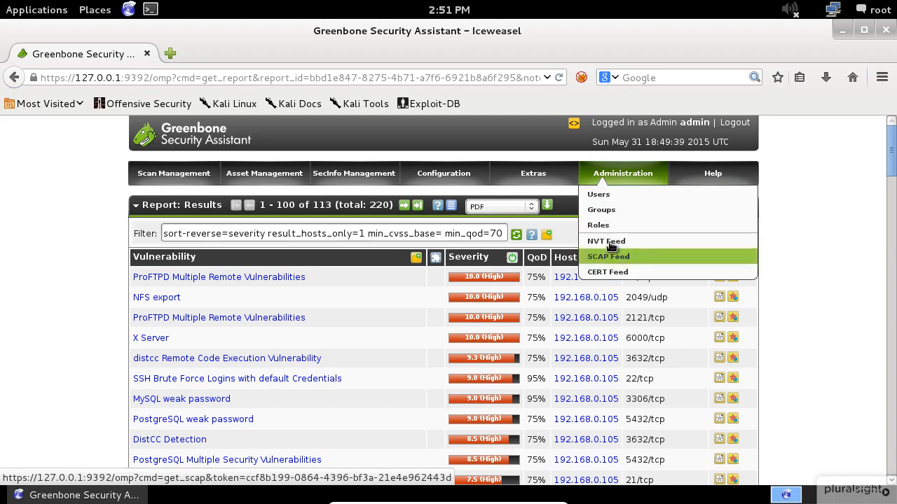
{"action": "mouse_move", "coordinate": [606, 241]}
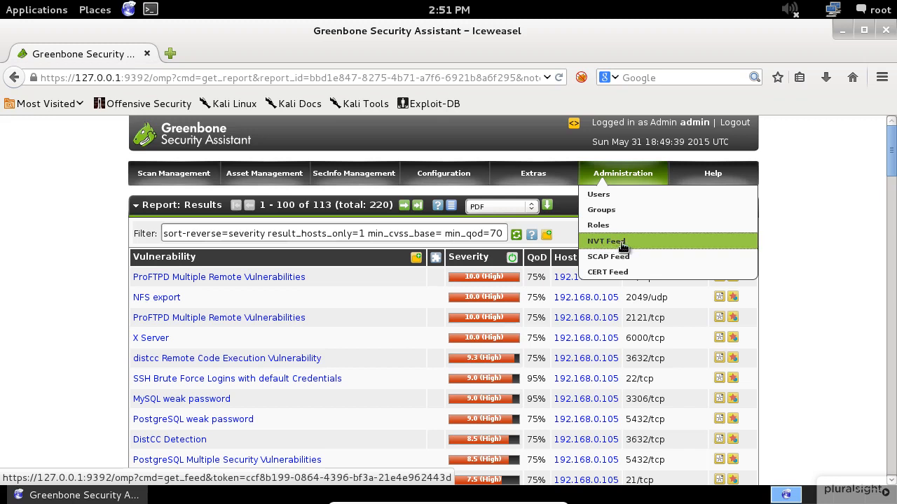
{"action": "left_click", "coordinate": [605, 241]}
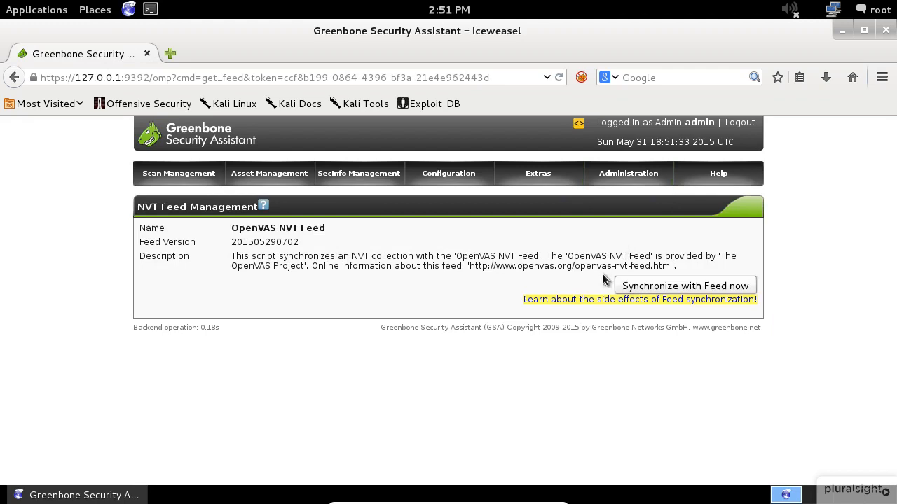
{"action": "mouse_move", "coordinate": [646, 290]}
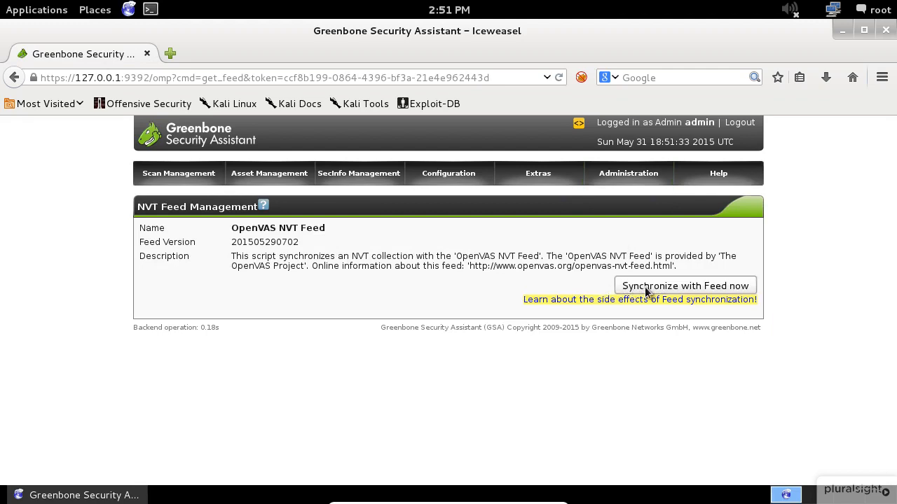